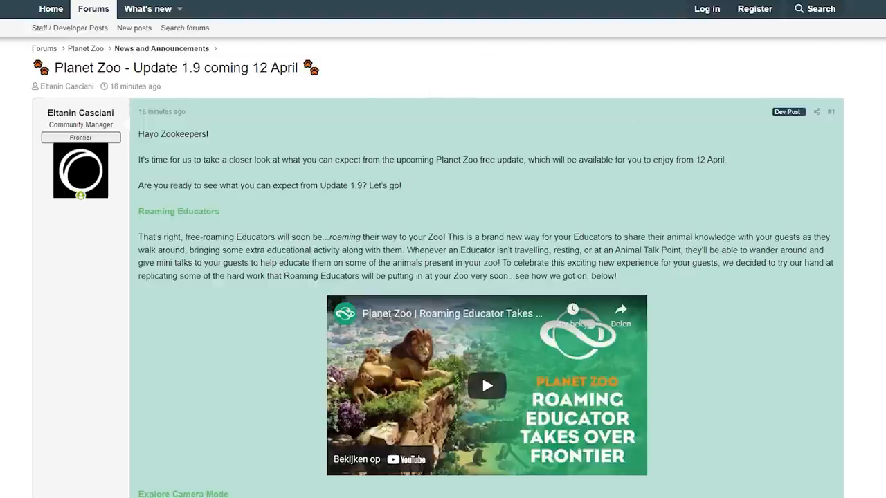
mouse_move(247, 81)
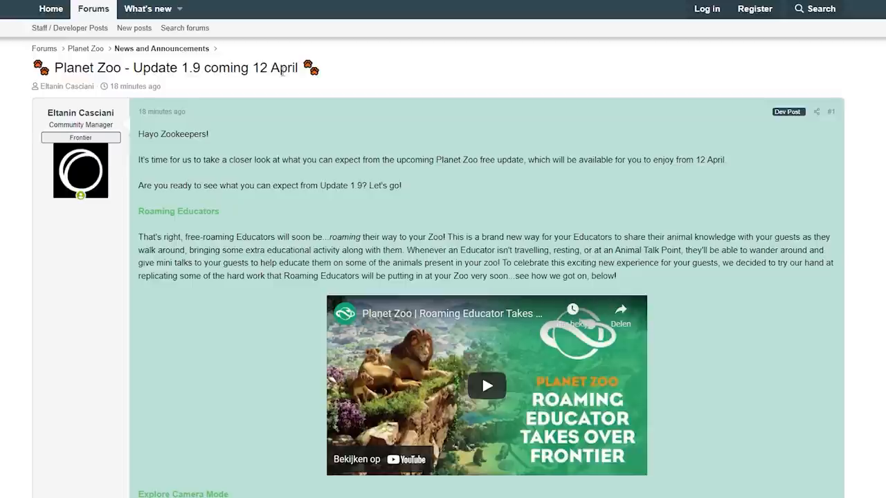
mouse_move(289, 84)
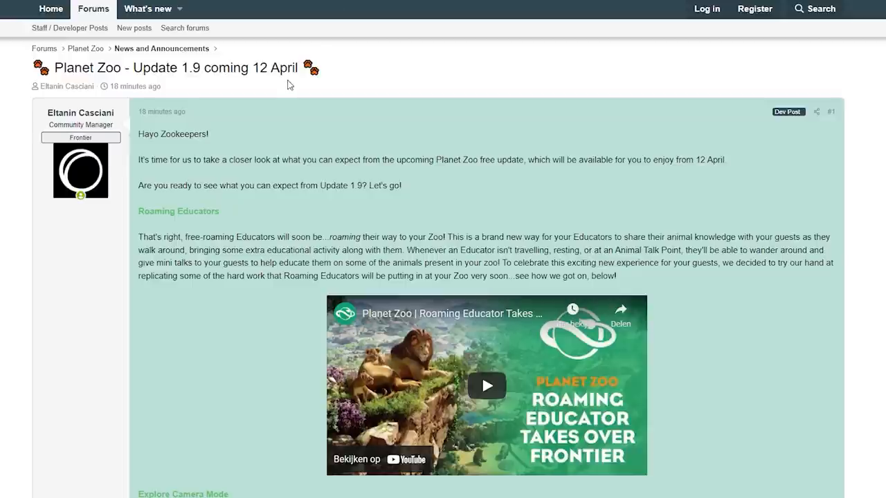
mouse_move(346, 210)
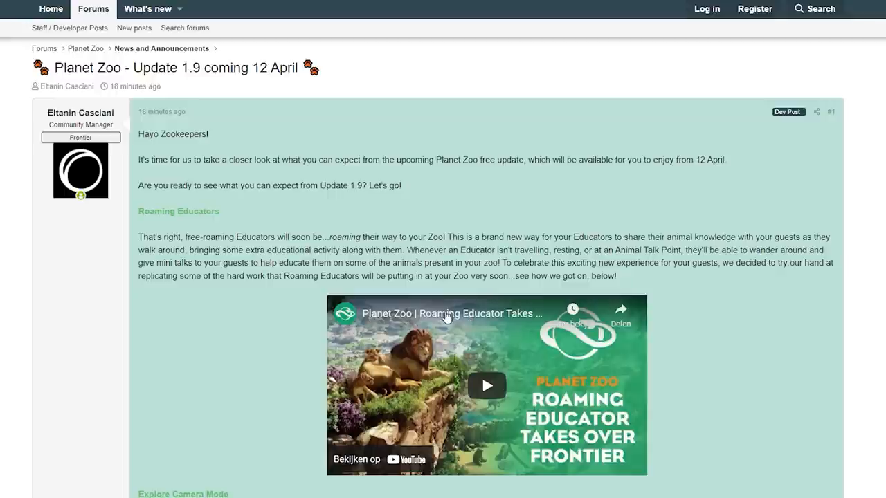
mouse_move(704, 336)
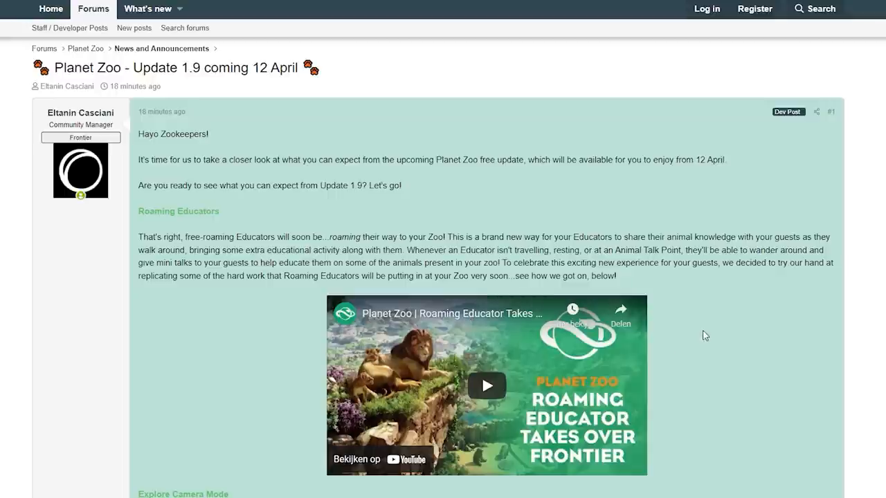
mouse_move(779, 308)
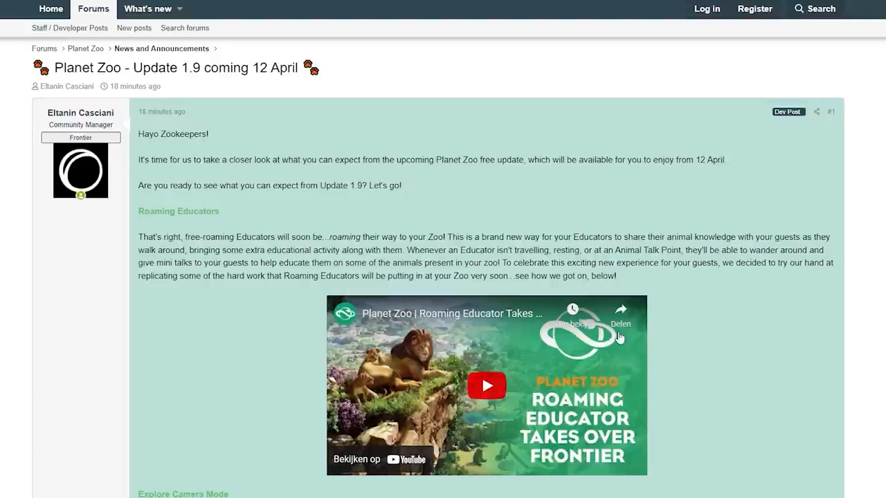
mouse_move(515, 343)
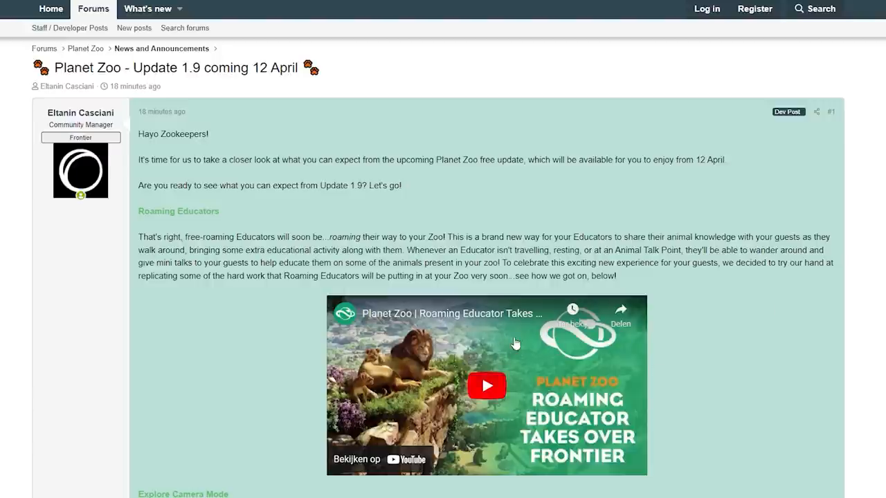
mouse_move(719, 429)
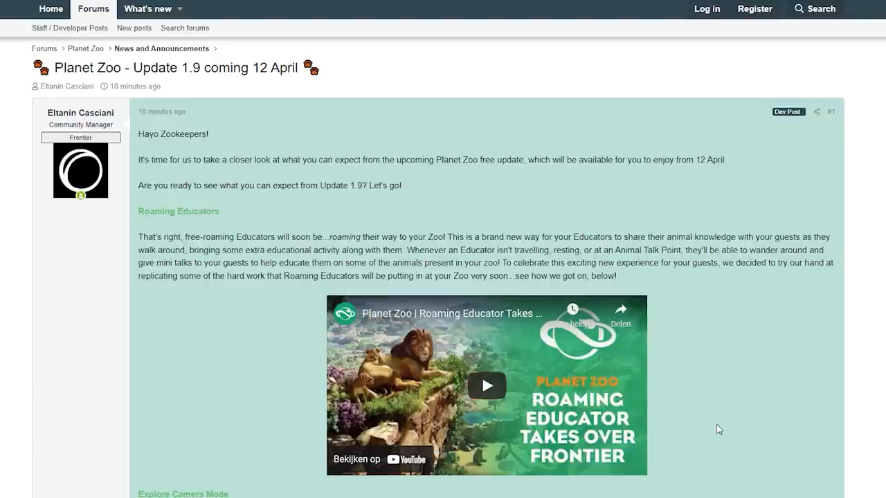
mouse_move(664, 418)
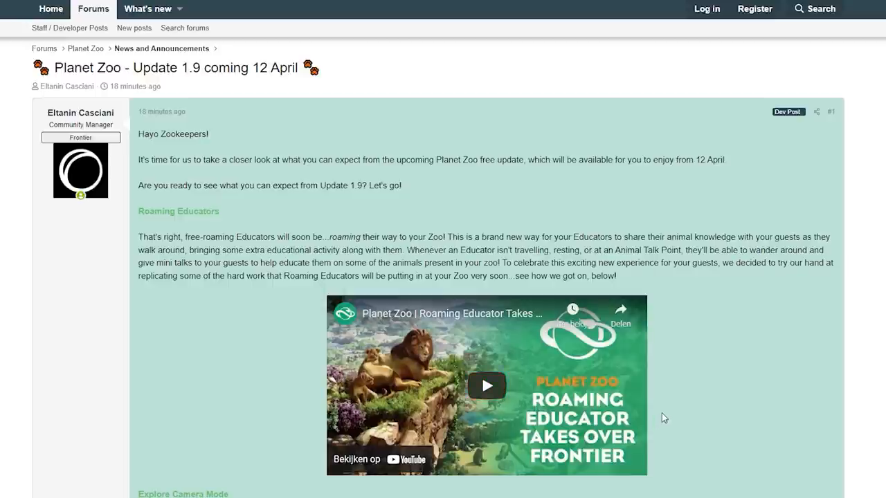
mouse_move(698, 435)
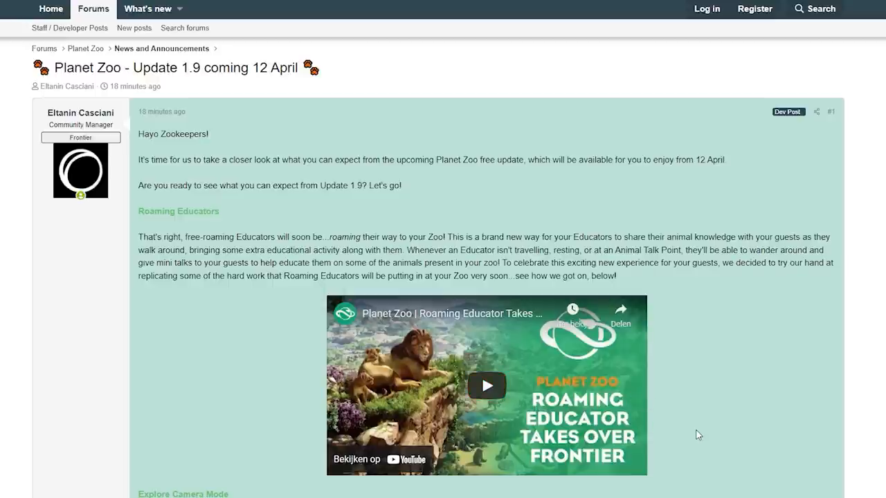
mouse_move(708, 426)
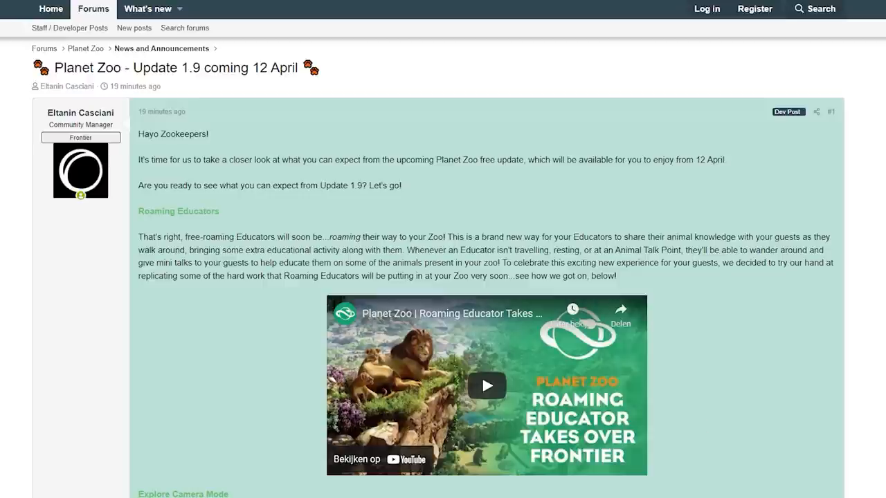
mouse_move(230, 213)
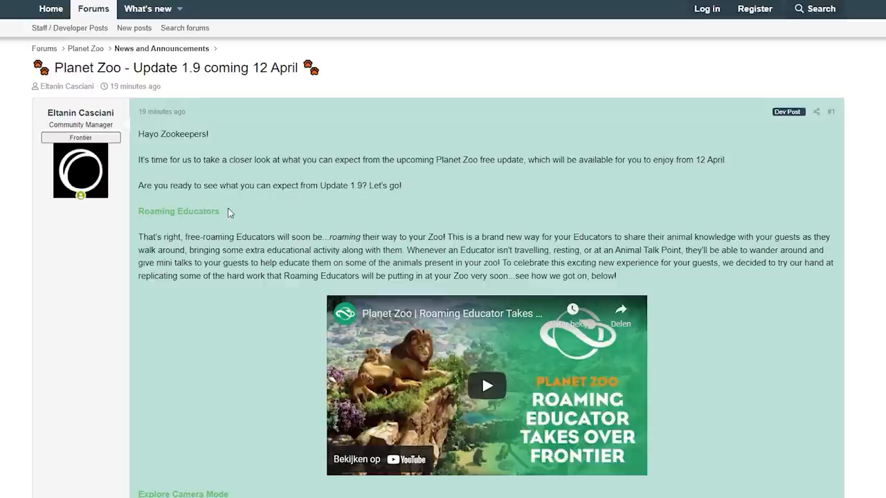
mouse_move(284, 229)
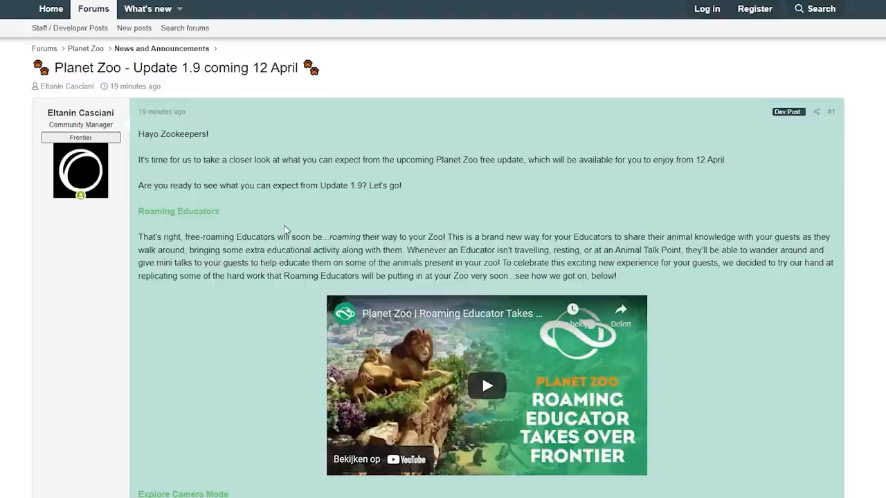
mouse_move(220, 209)
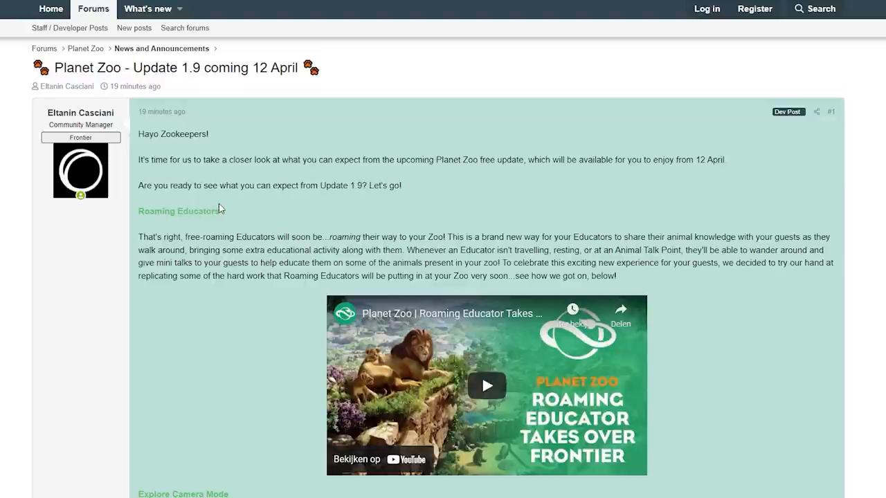
mouse_move(291, 178)
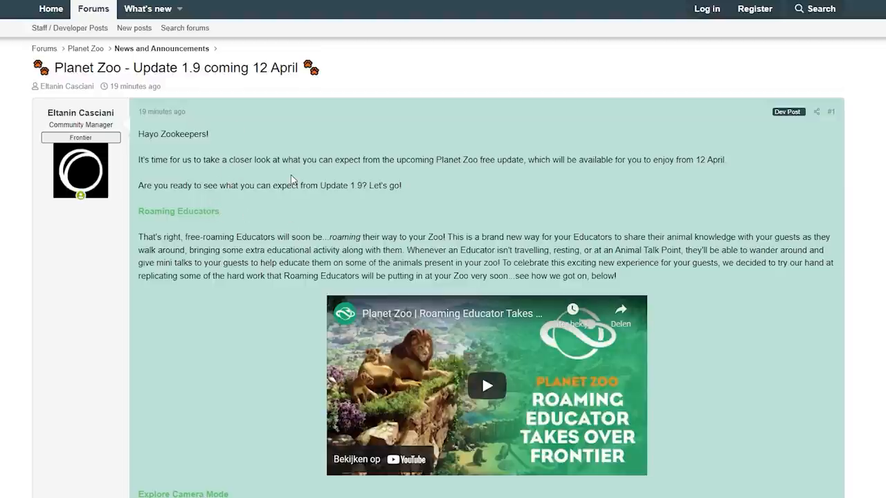
mouse_move(513, 182)
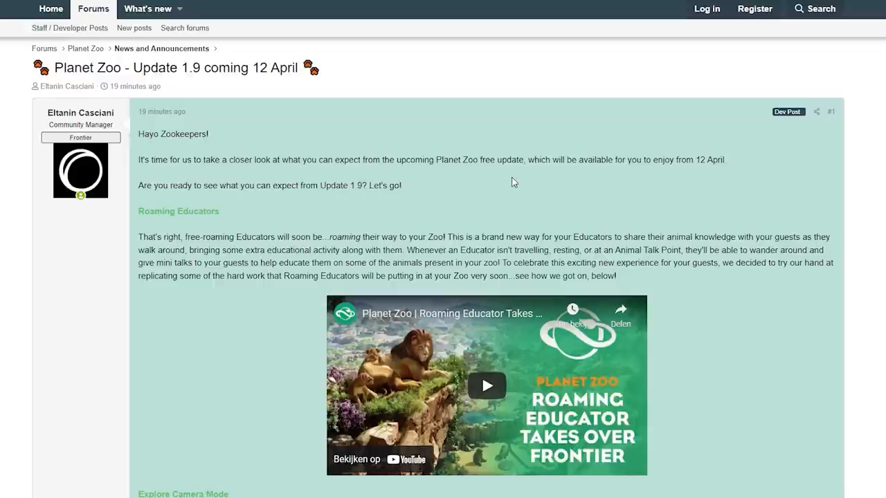
mouse_move(642, 184)
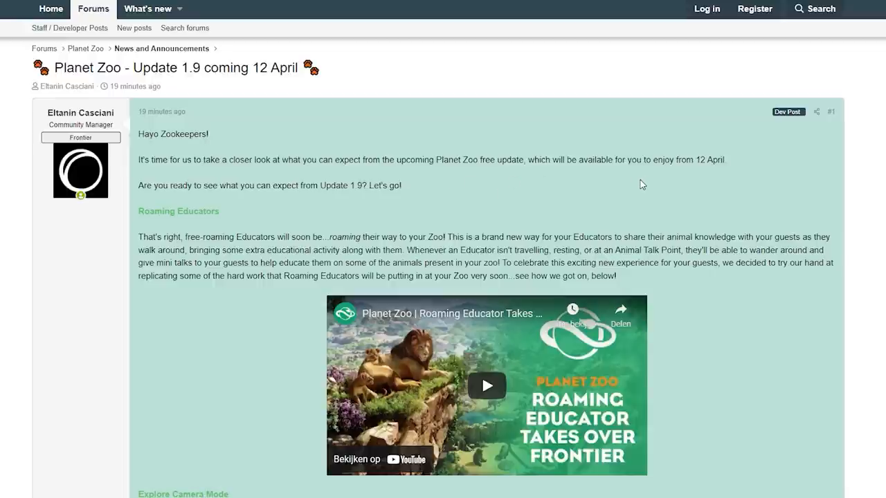
mouse_move(254, 228)
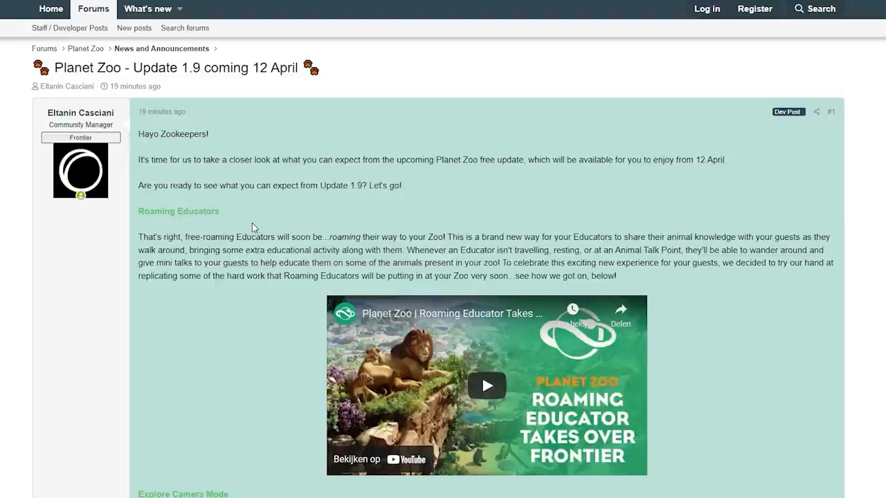
mouse_move(285, 216)
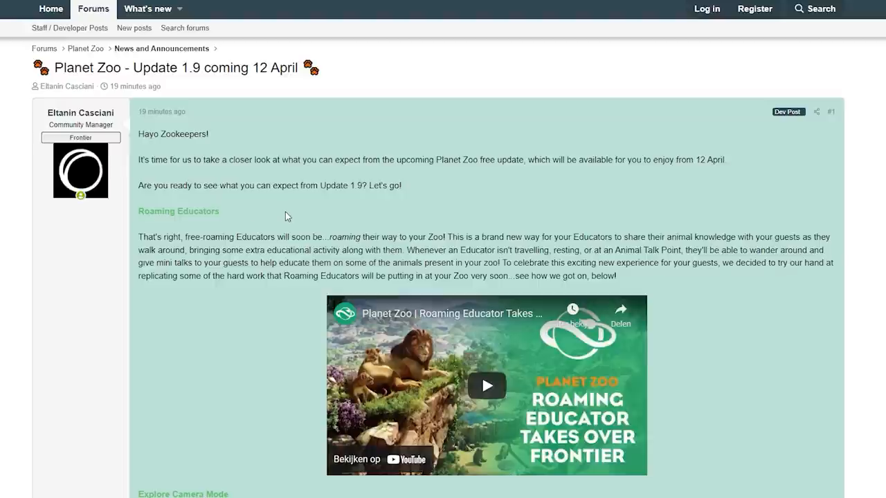
mouse_move(273, 267)
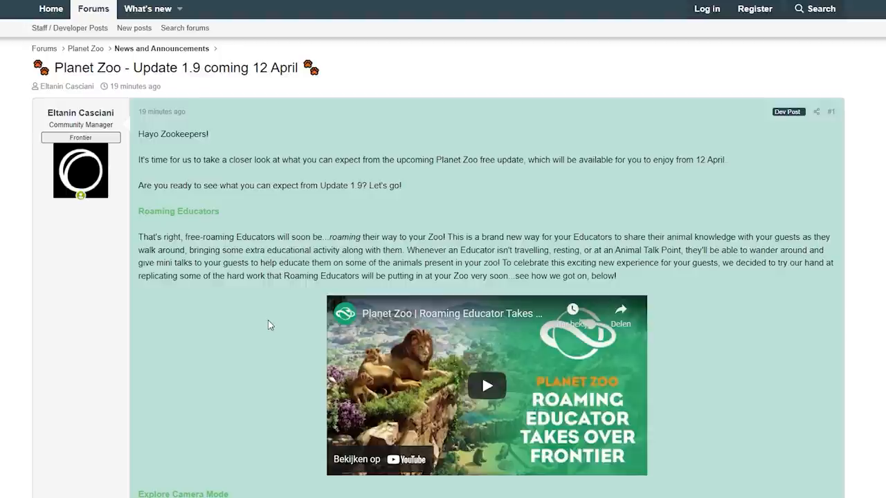
mouse_move(268, 322)
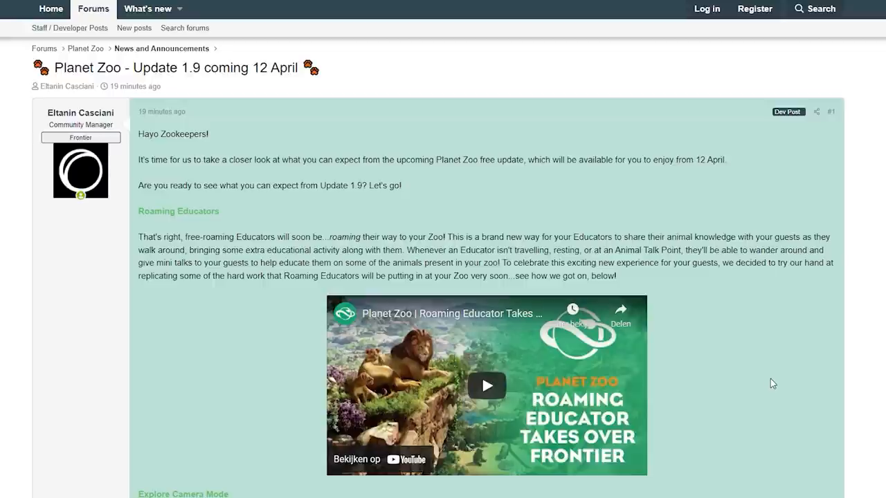
mouse_move(796, 351)
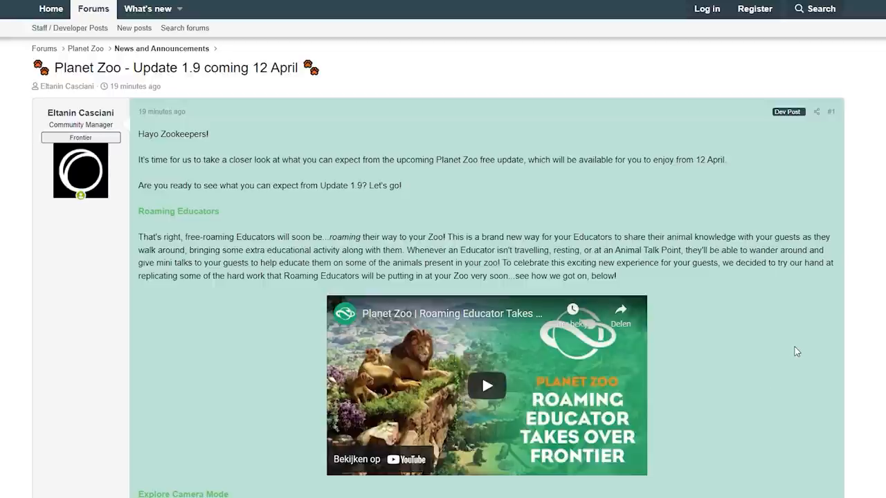
mouse_move(755, 321)
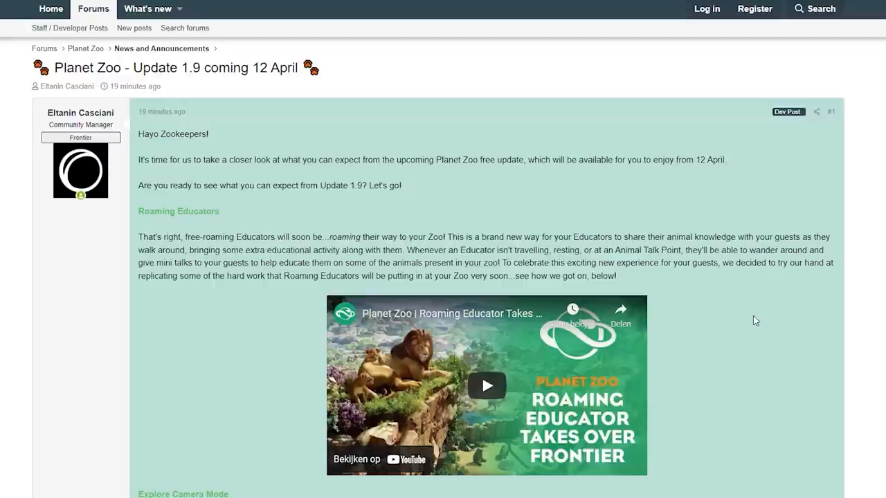
mouse_move(755, 317)
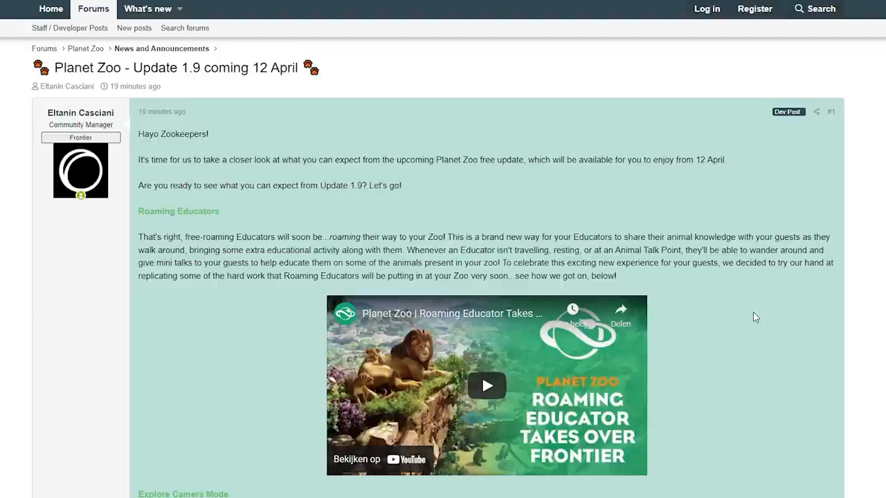
mouse_move(750, 318)
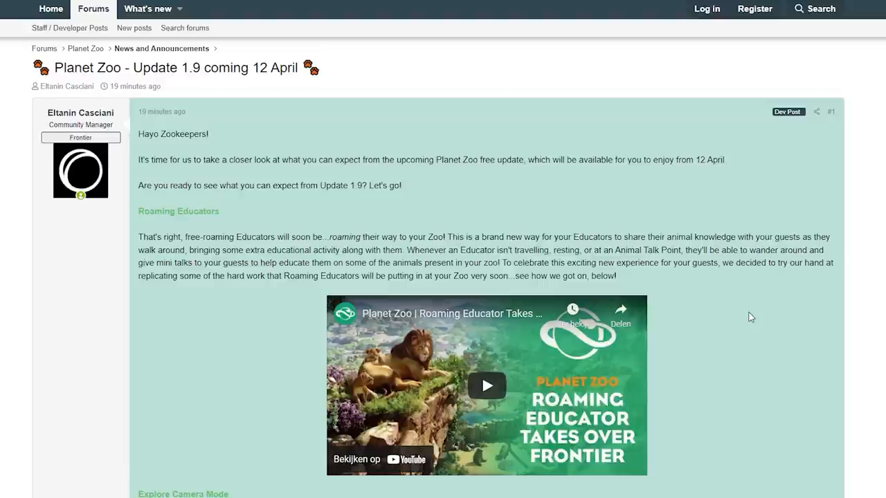
mouse_move(222, 322)
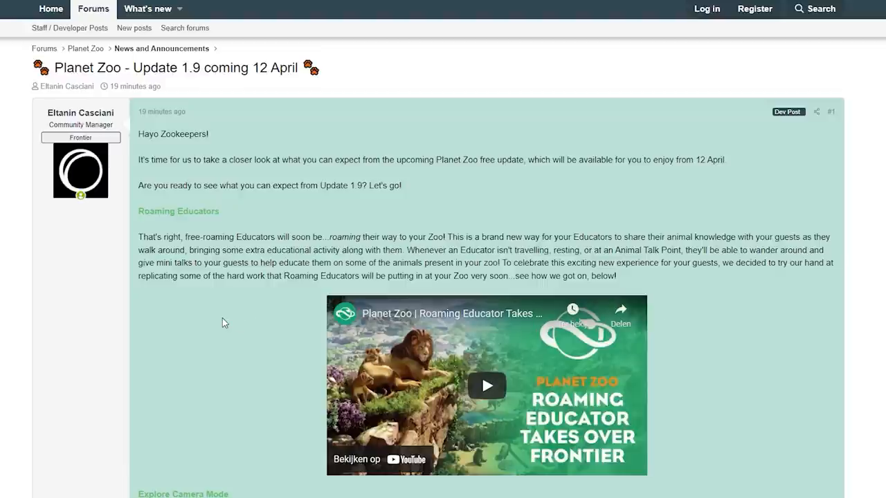
mouse_move(228, 332)
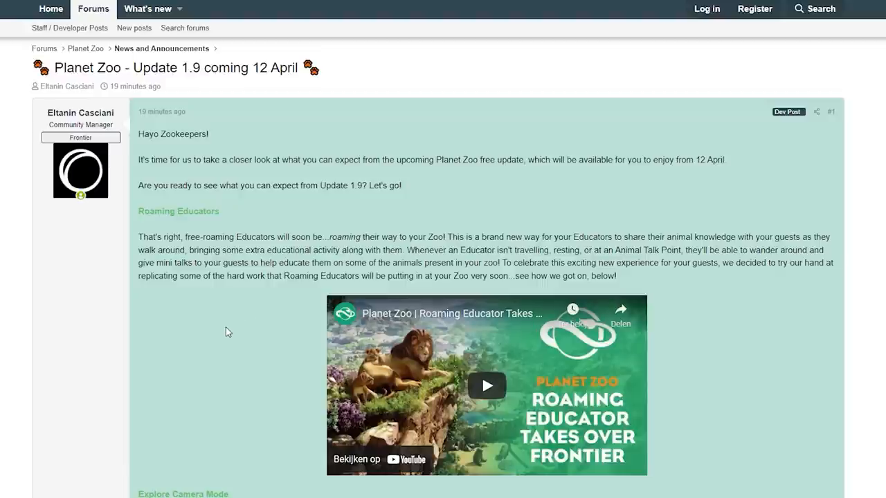
mouse_move(230, 330)
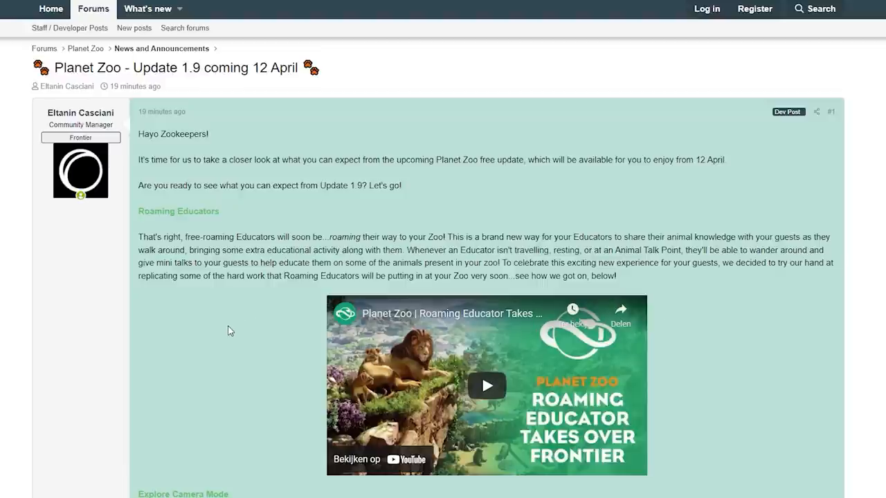
mouse_move(239, 340)
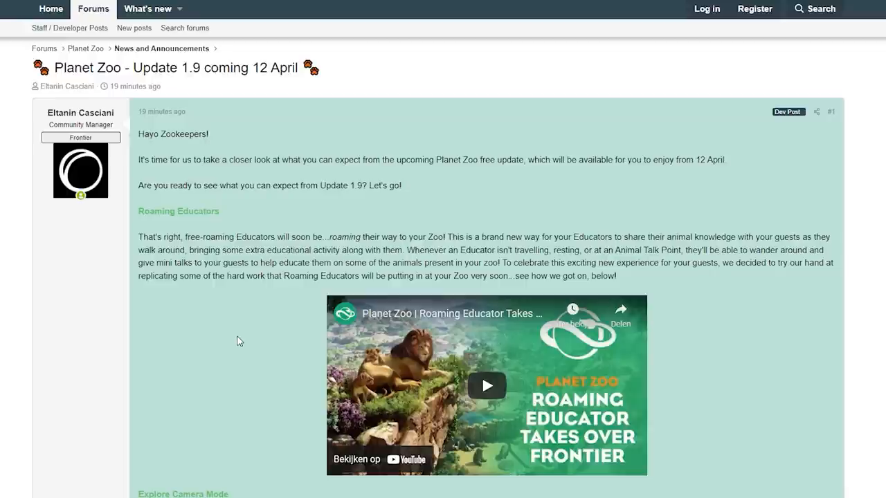
mouse_move(240, 346)
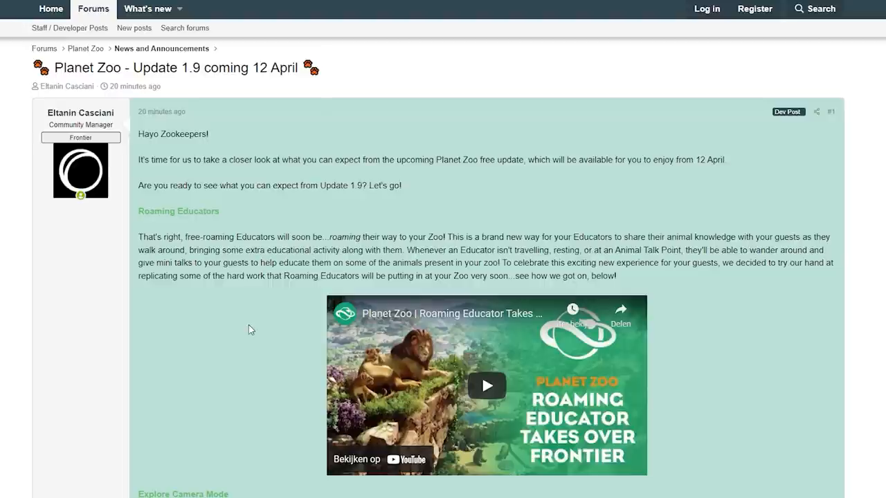
mouse_move(278, 324)
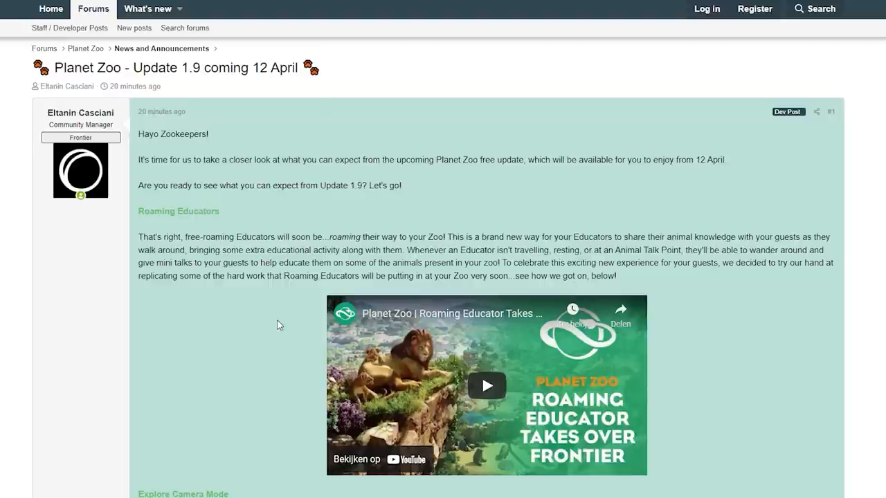
mouse_move(278, 321)
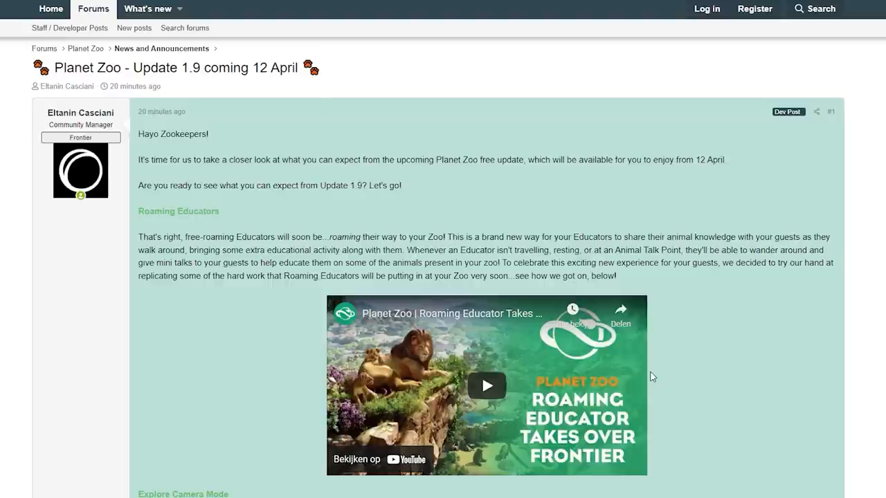
mouse_move(719, 400)
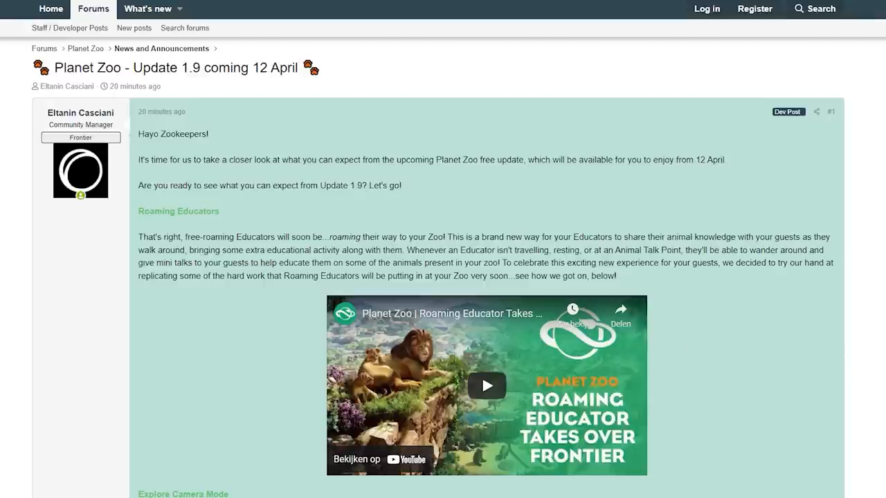
mouse_move(769, 399)
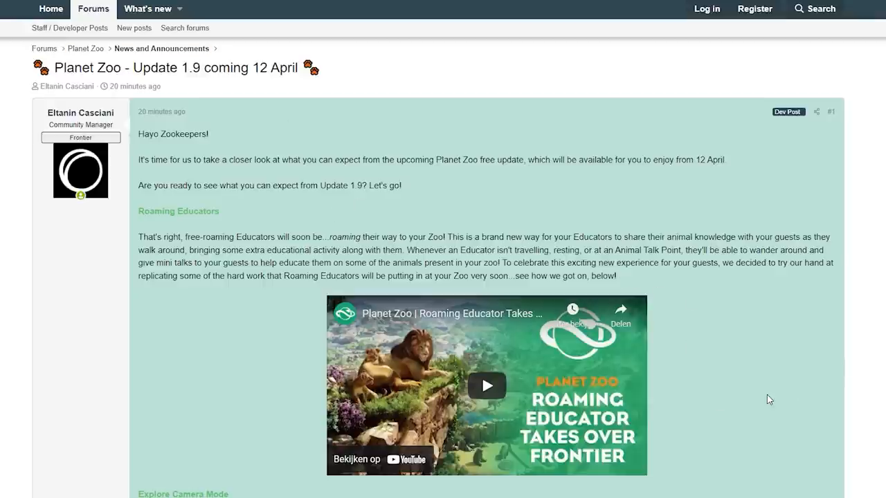
scroll("down", 3)
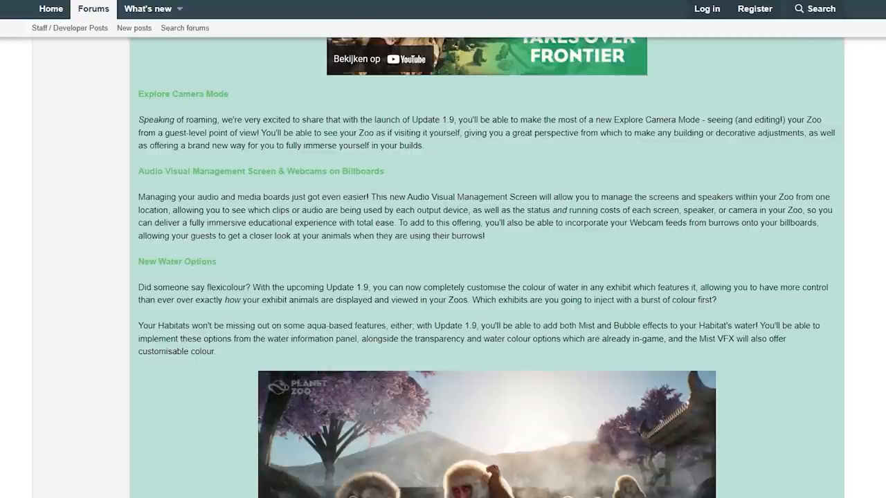
mouse_move(529, 208)
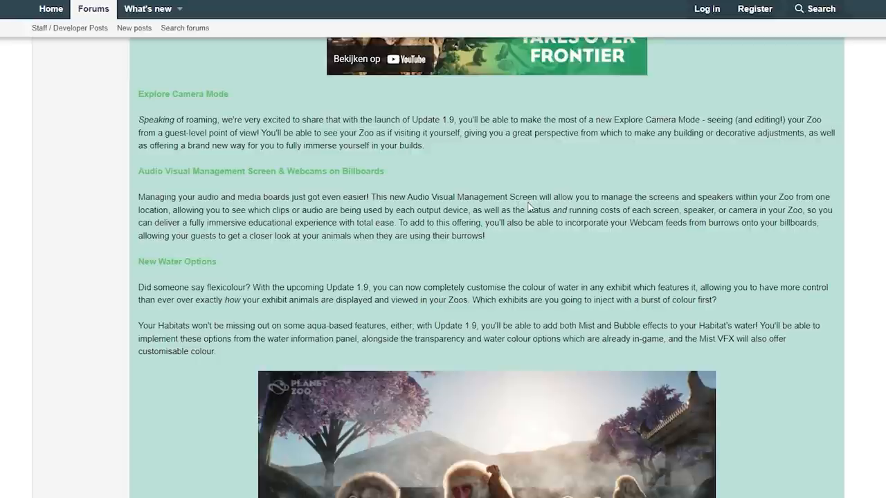
mouse_move(539, 163)
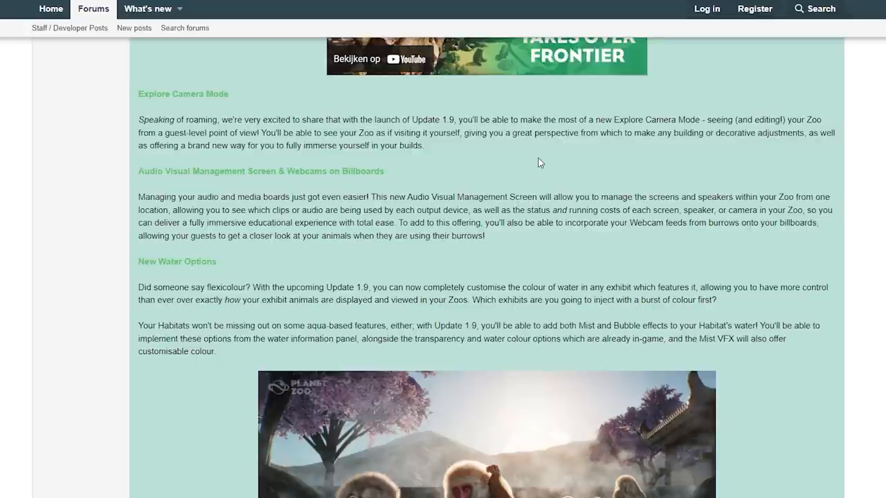
mouse_move(544, 169)
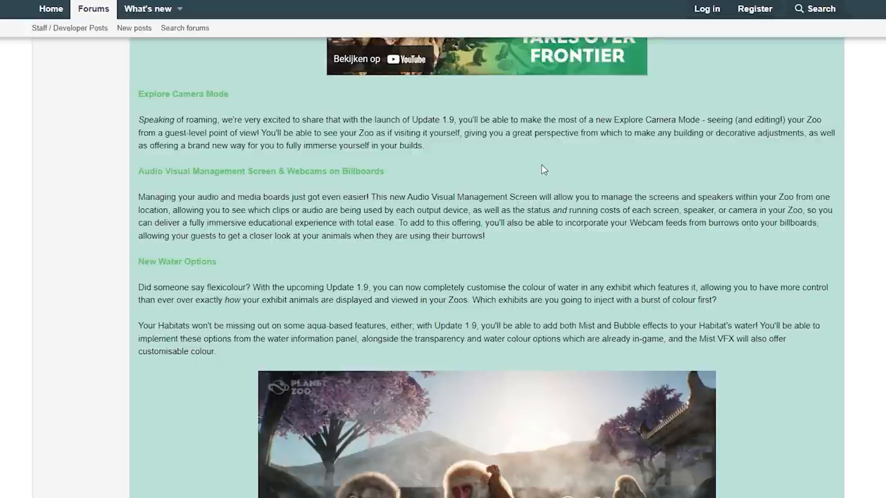
mouse_move(555, 157)
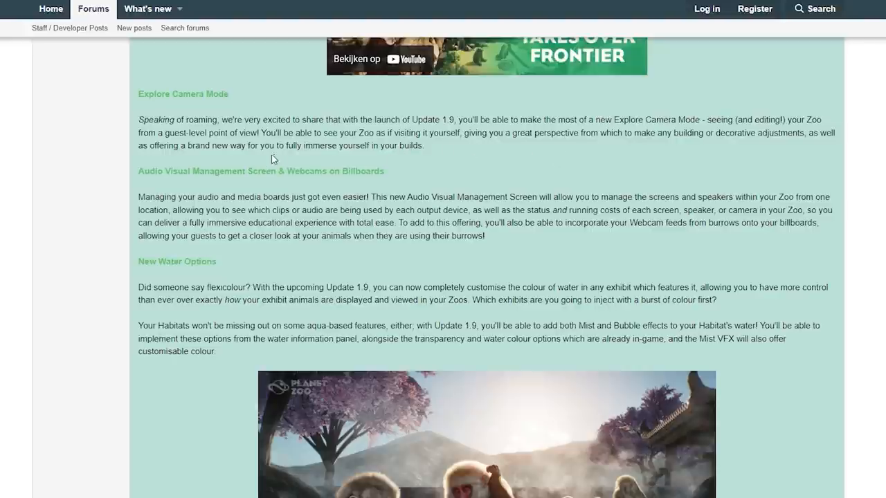
mouse_move(275, 162)
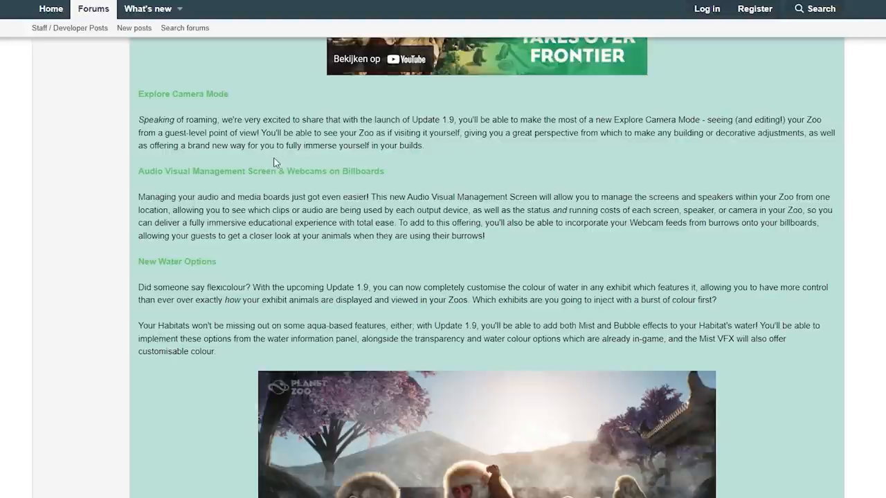
mouse_move(276, 165)
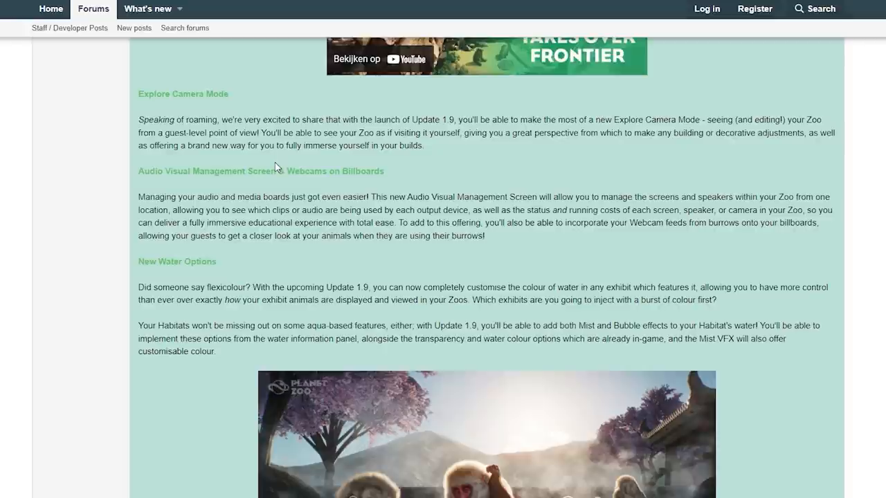
mouse_move(286, 168)
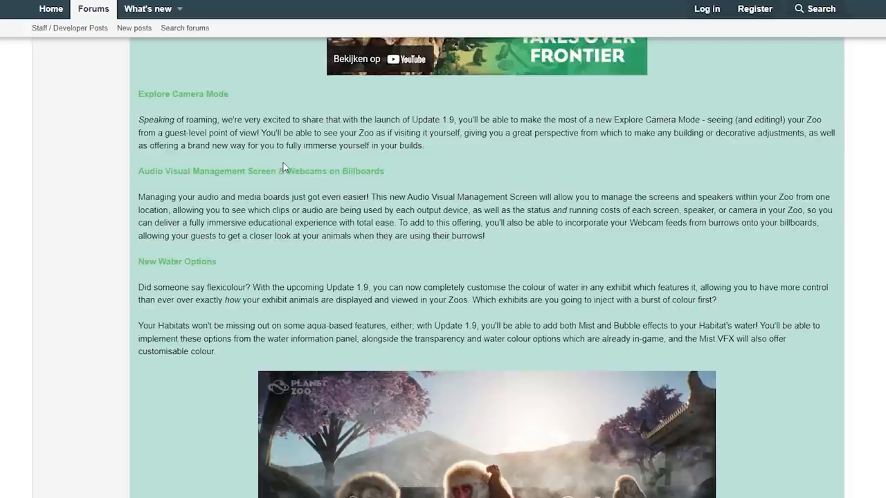
mouse_move(272, 164)
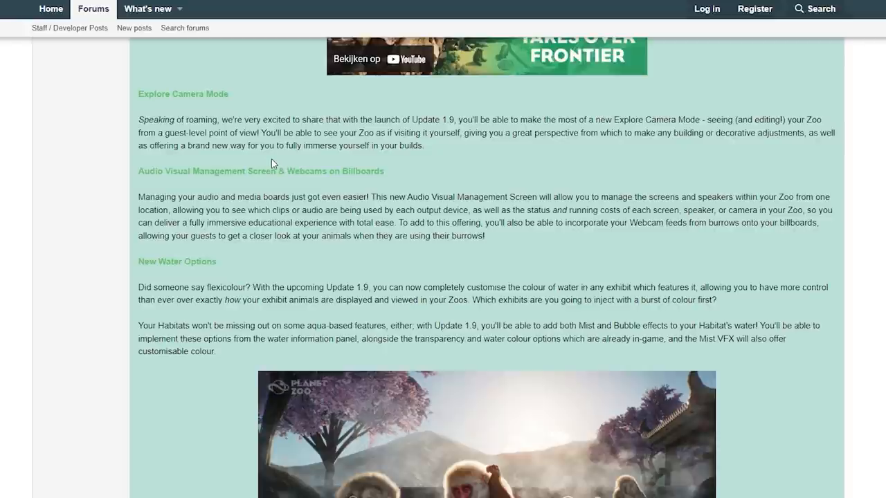
mouse_move(291, 162)
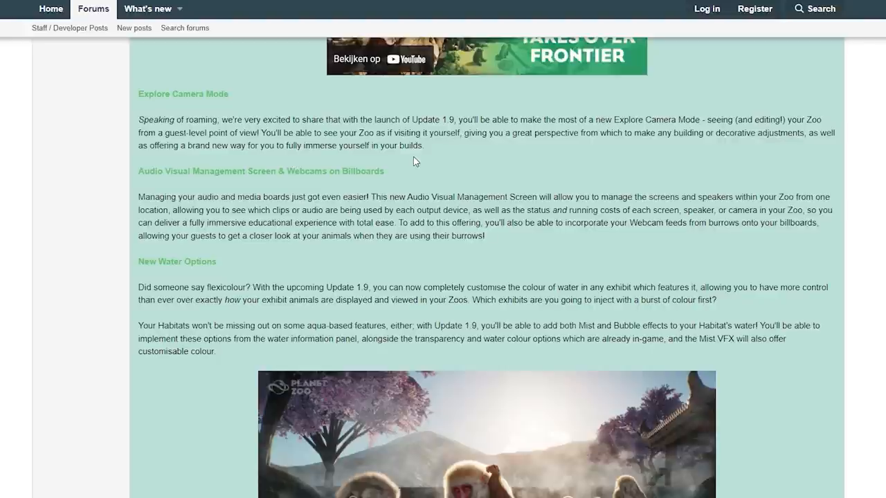
mouse_move(453, 154)
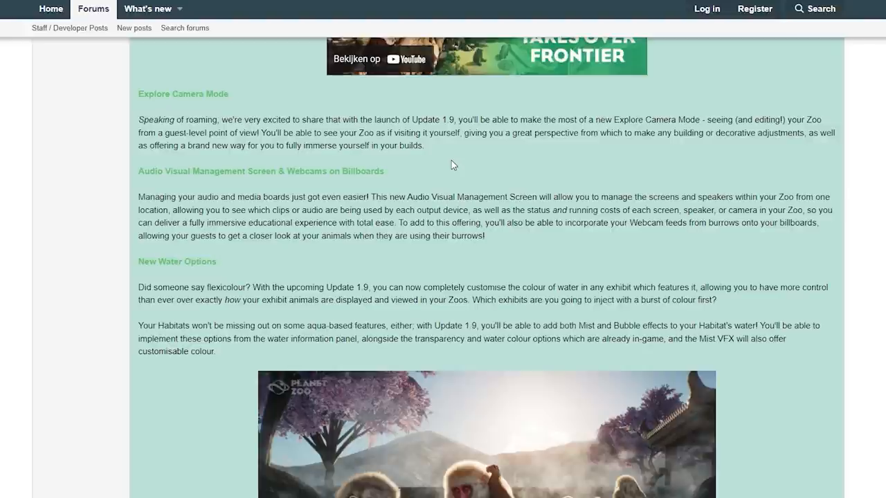
mouse_move(457, 155)
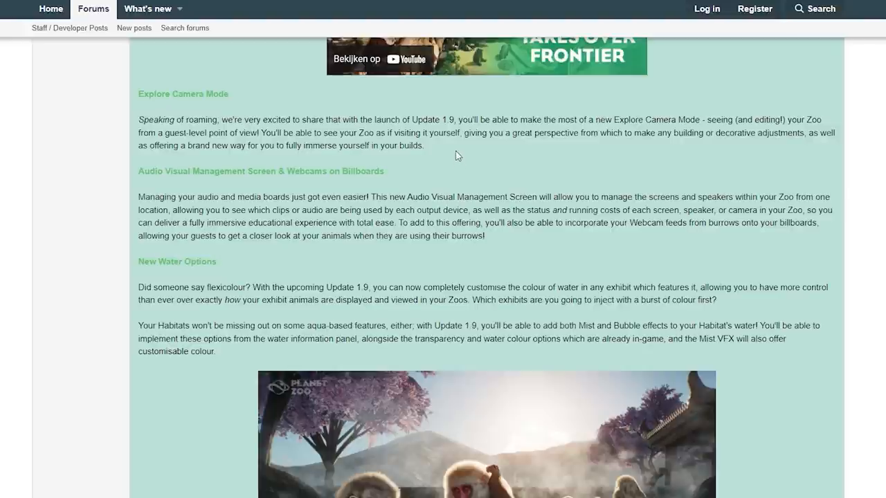
mouse_move(431, 144)
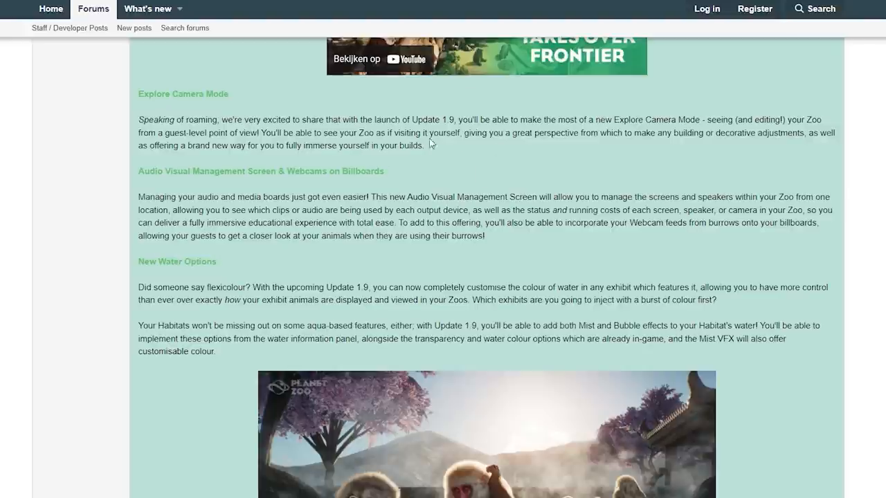
mouse_move(446, 152)
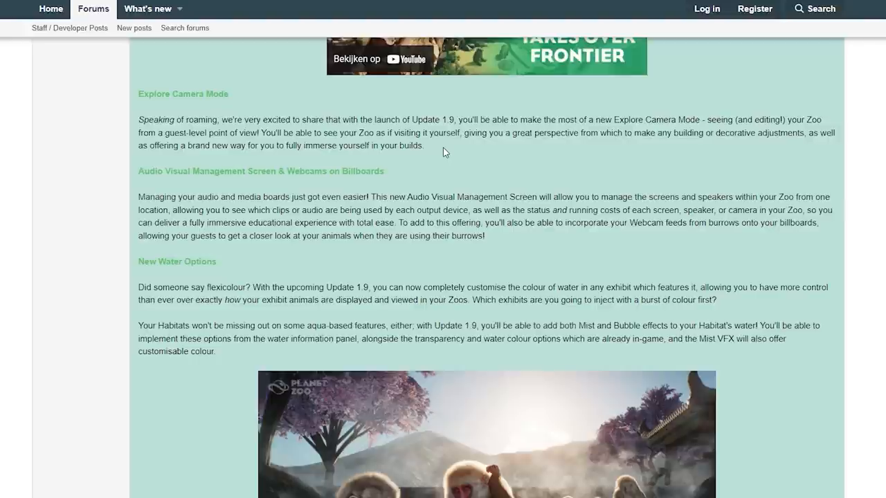
mouse_move(457, 179)
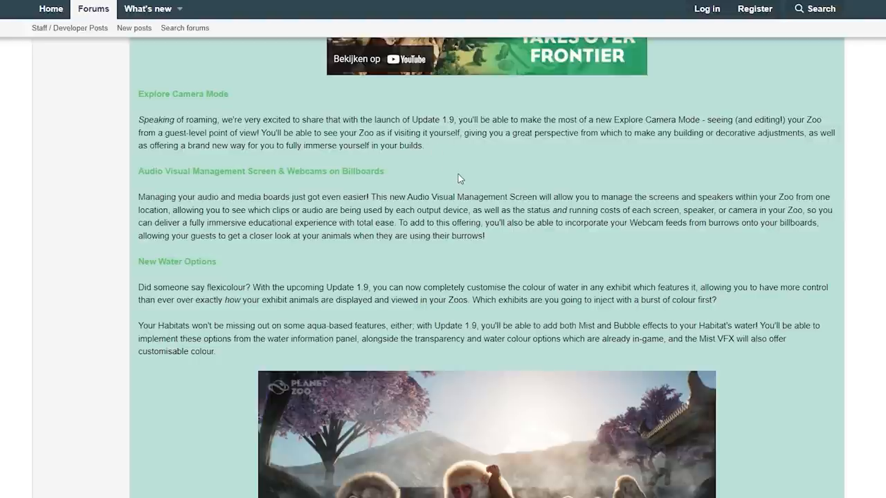
mouse_move(159, 193)
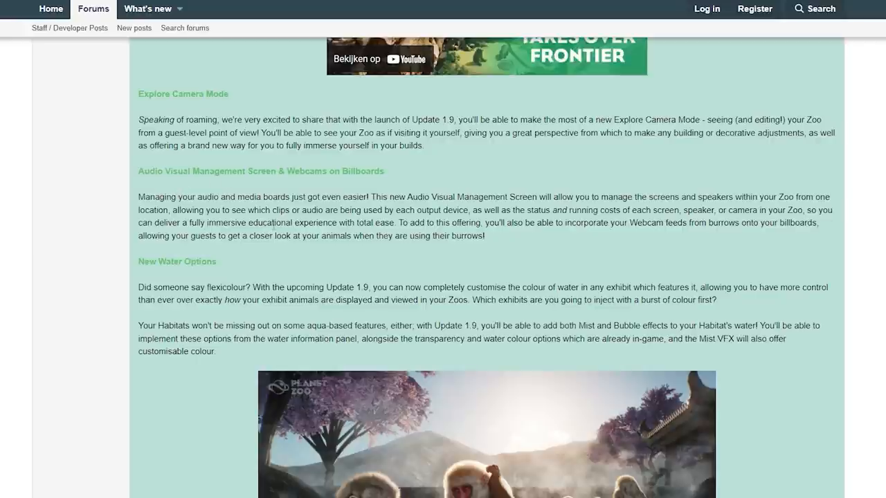
mouse_move(528, 238)
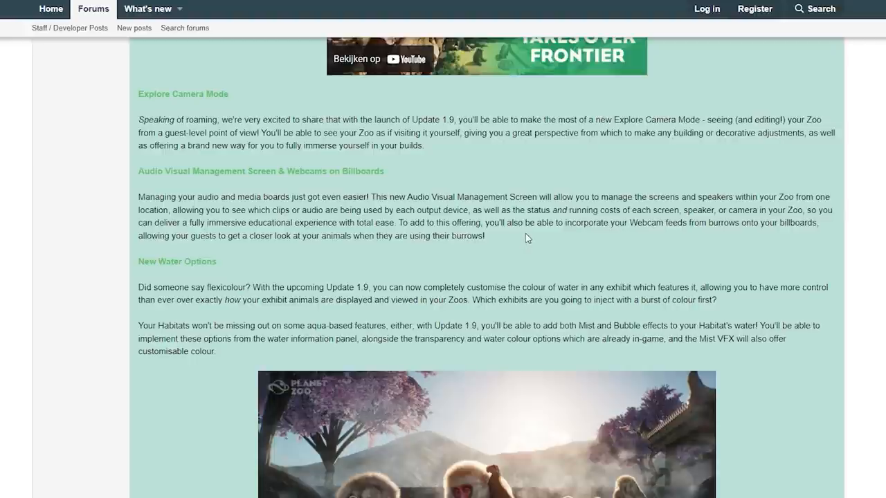
mouse_move(542, 243)
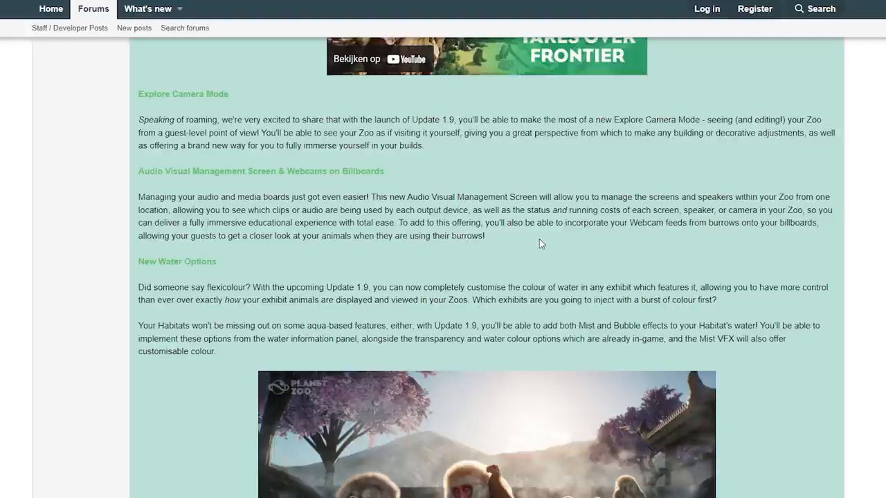
mouse_move(544, 242)
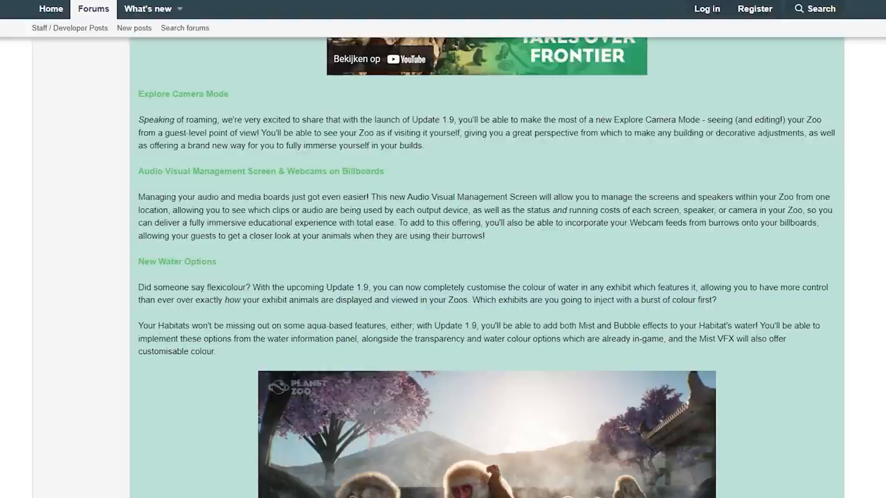
mouse_move(511, 248)
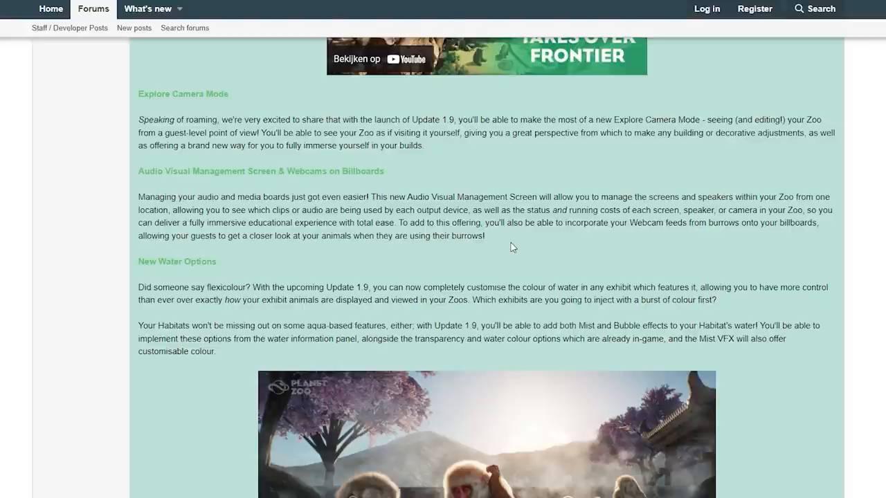
mouse_move(521, 235)
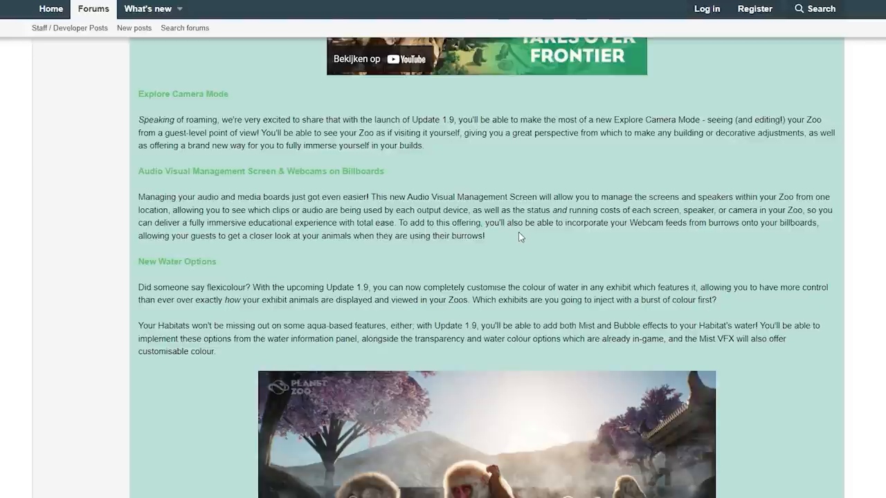
mouse_move(253, 251)
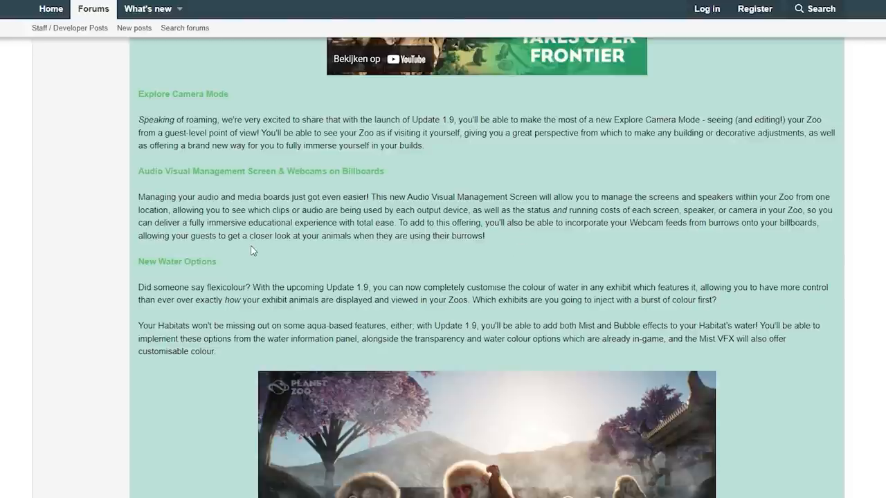
mouse_move(338, 270)
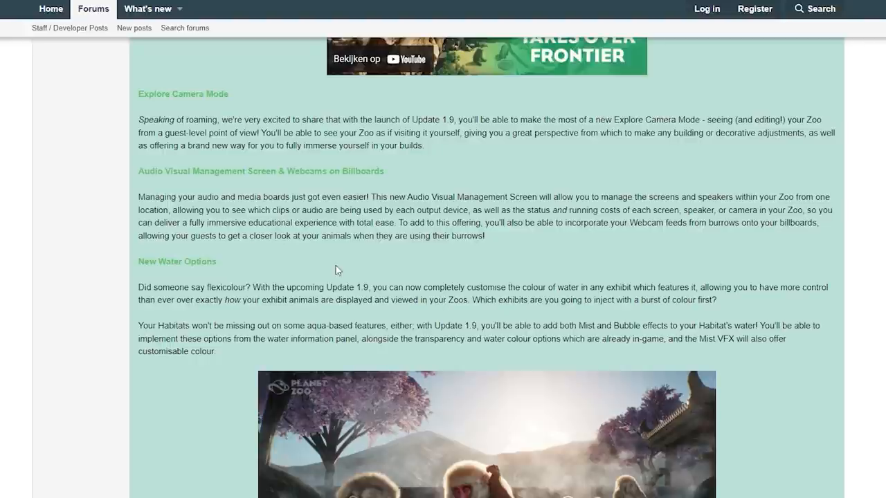
mouse_move(522, 241)
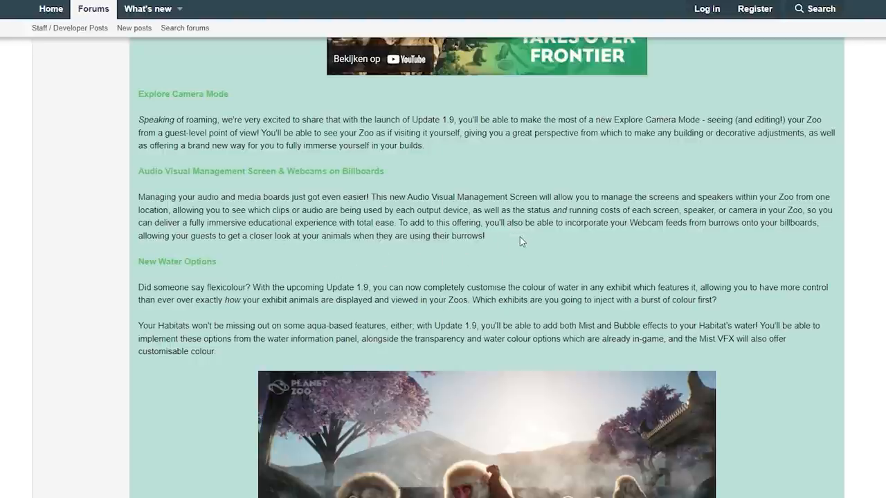
mouse_move(554, 241)
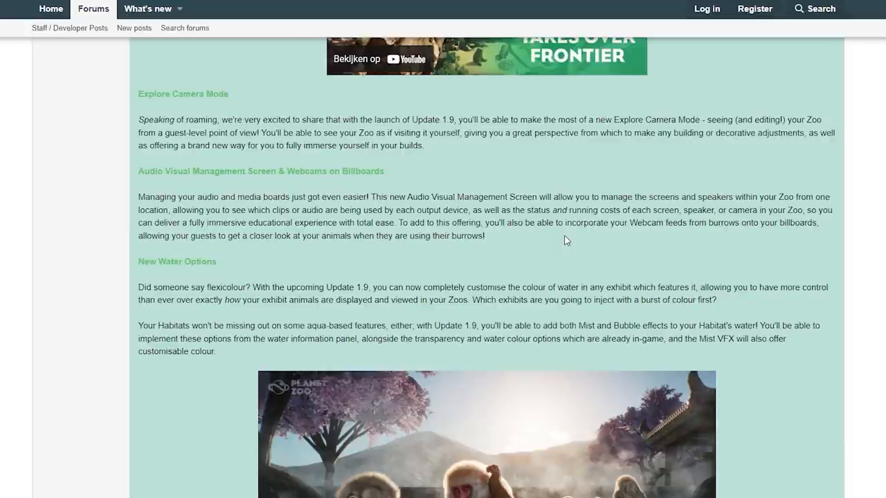
mouse_move(545, 243)
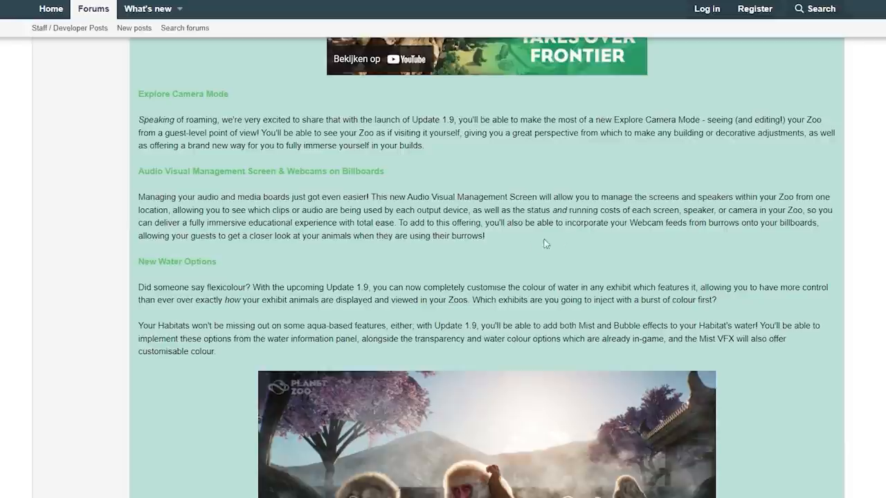
mouse_move(263, 256)
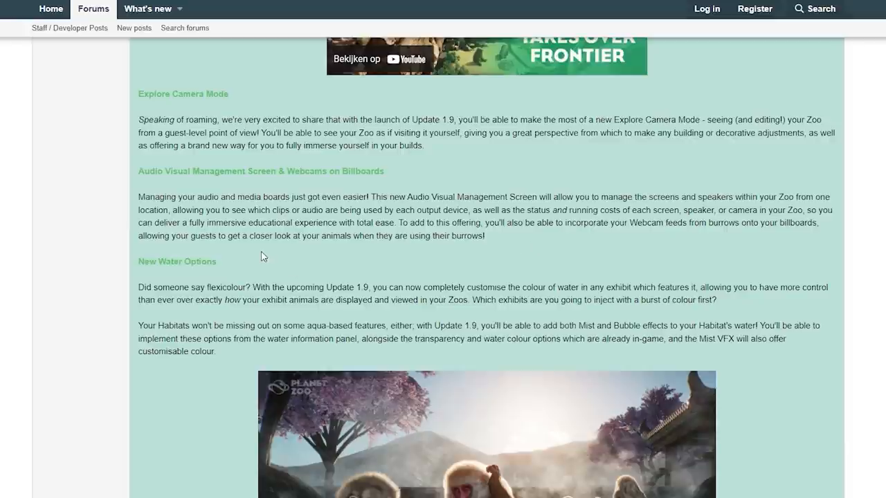
mouse_move(294, 254)
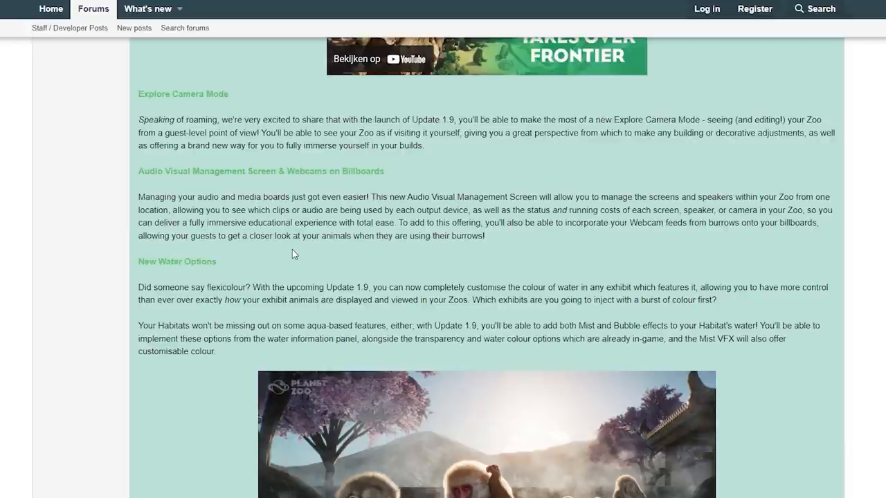
mouse_move(503, 246)
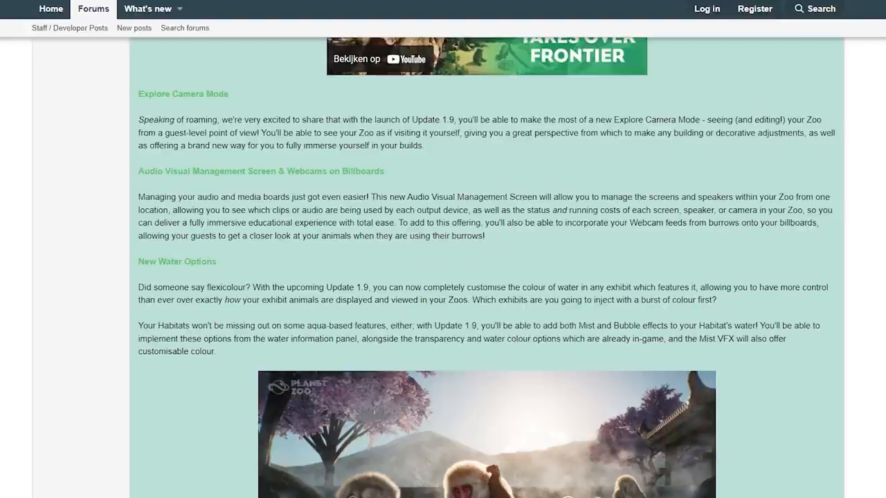
mouse_move(489, 245)
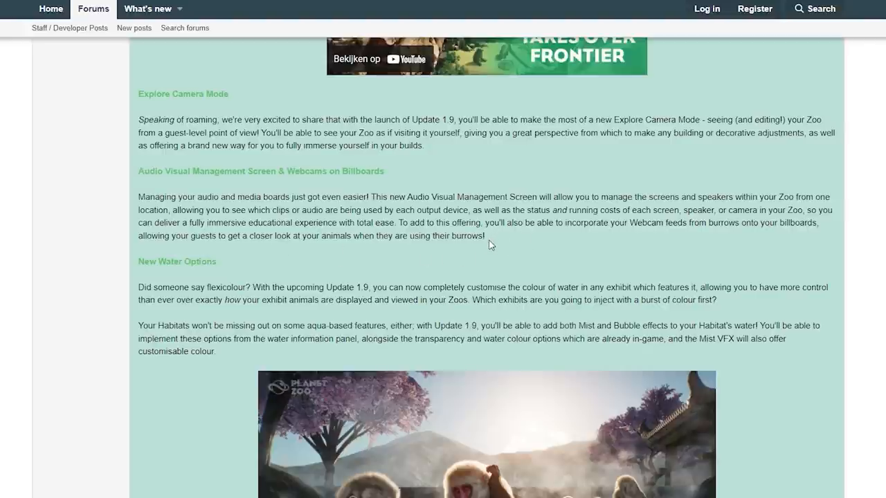
mouse_move(536, 235)
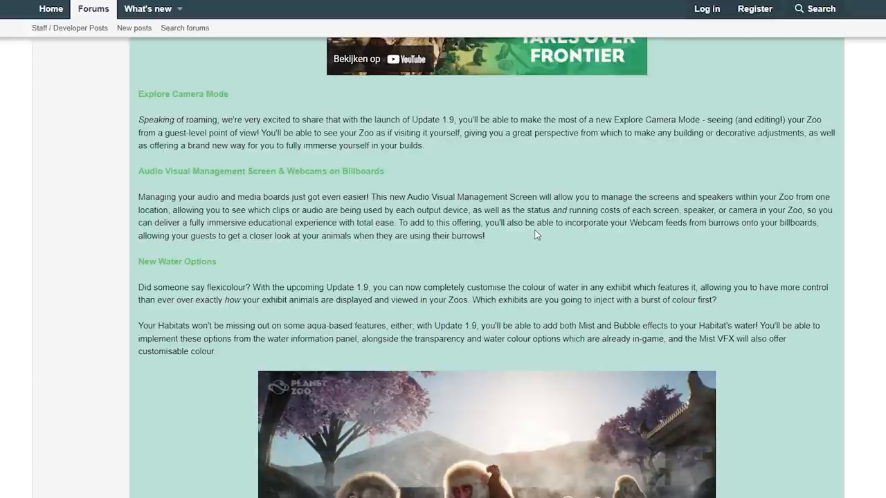
mouse_move(485, 246)
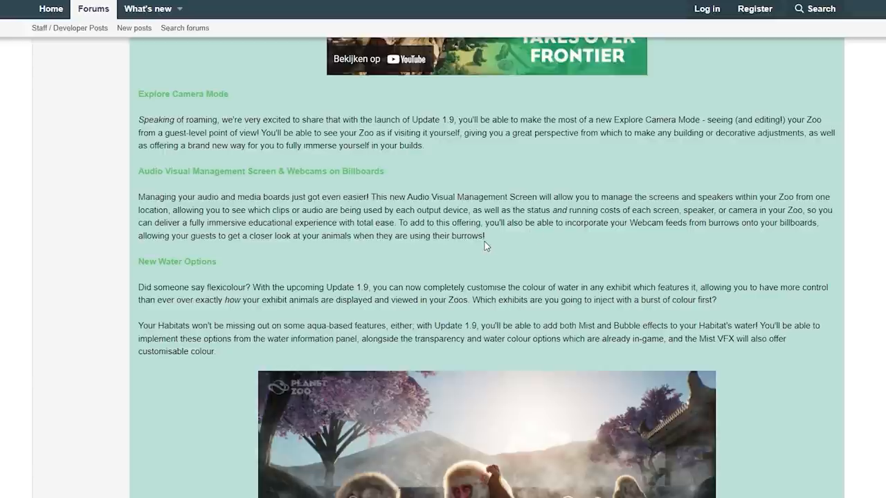
mouse_move(535, 235)
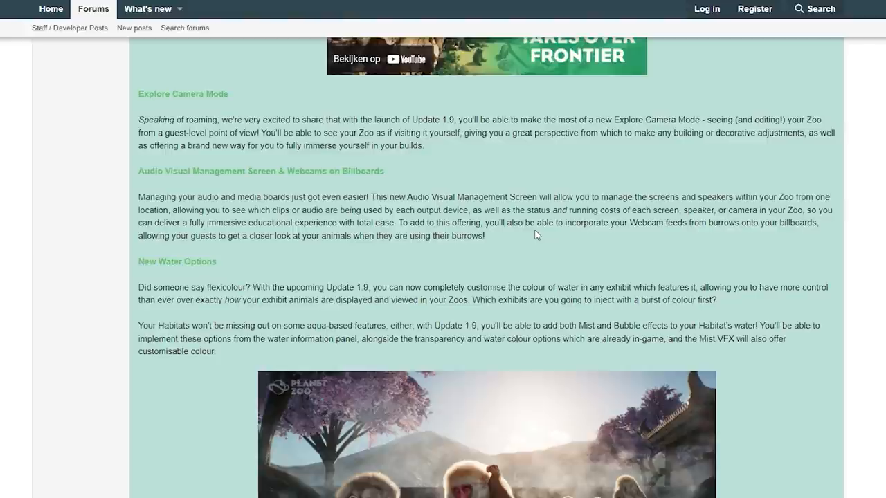
scroll("down", 3)
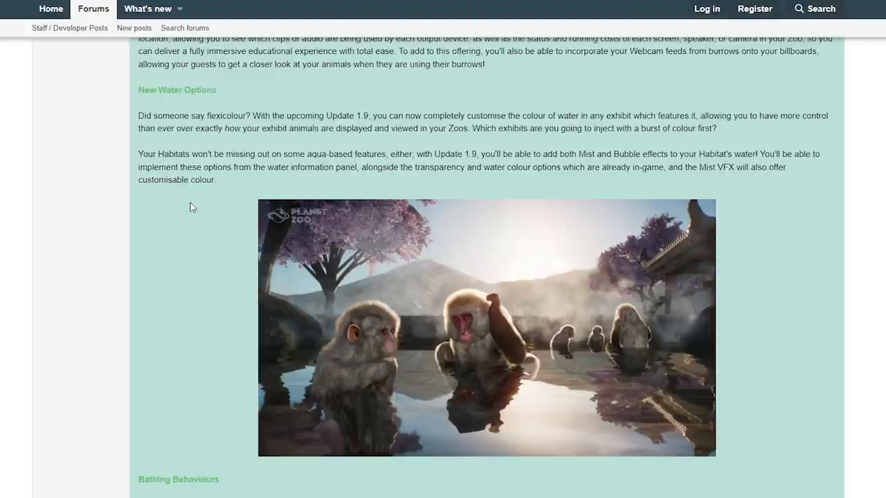
mouse_move(193, 215)
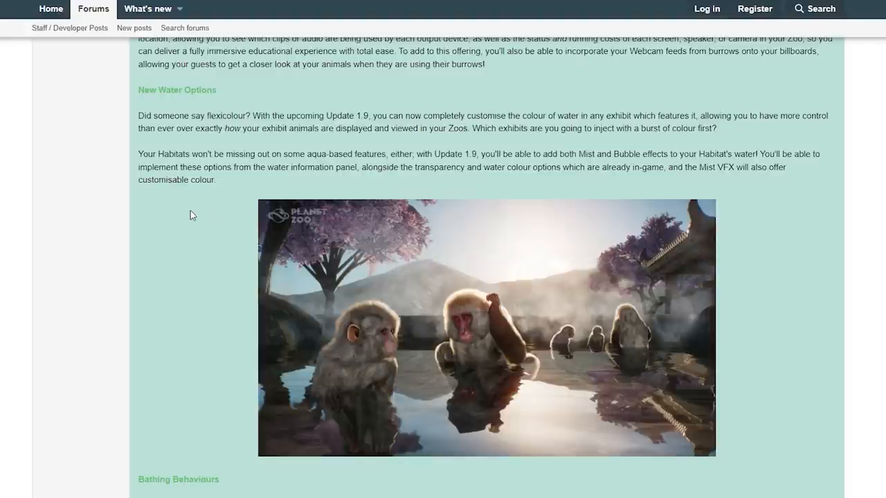
mouse_move(274, 189)
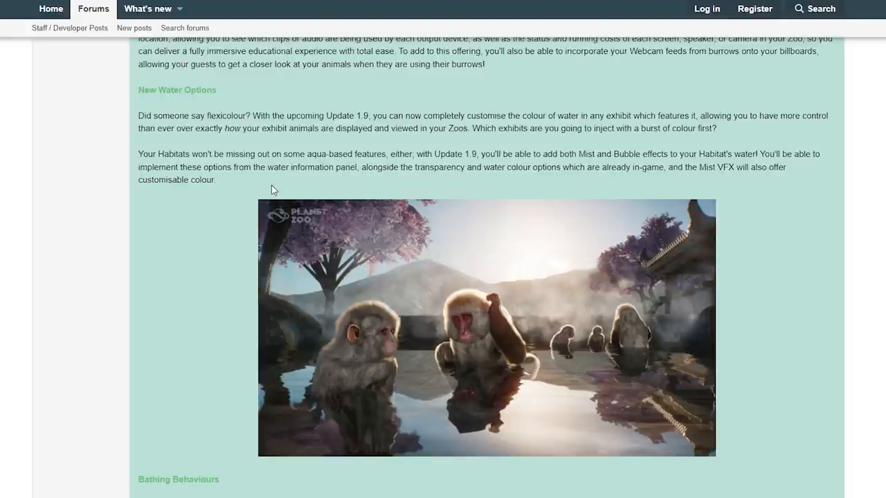
mouse_move(299, 192)
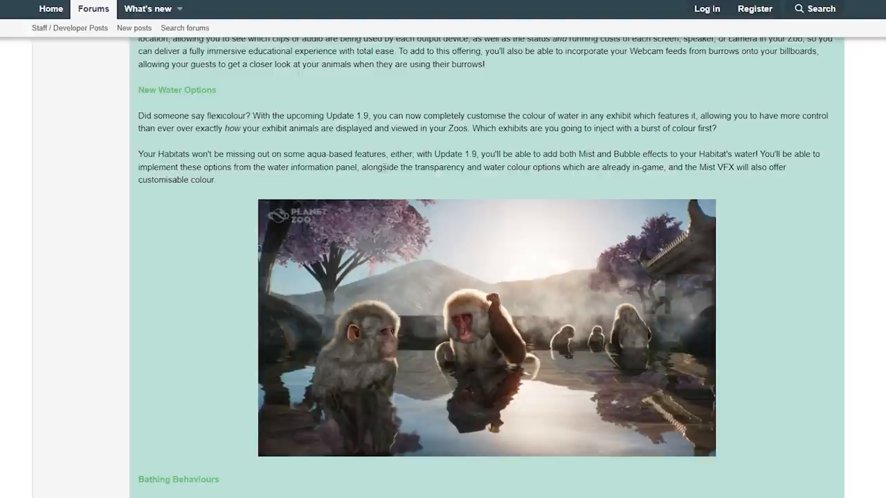
mouse_move(410, 160)
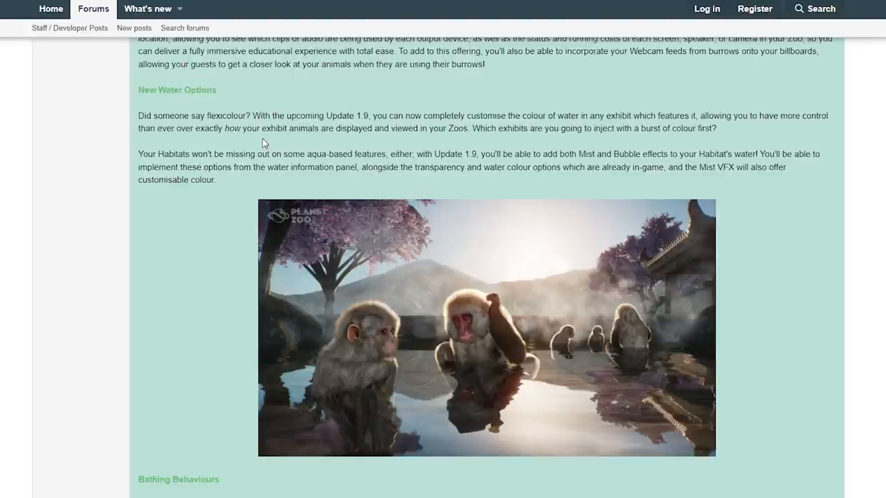
mouse_move(262, 148)
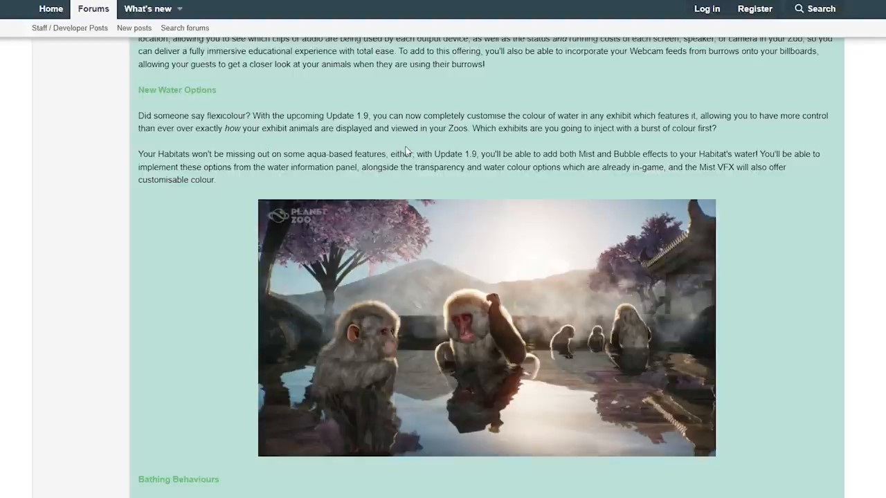
mouse_move(487, 142)
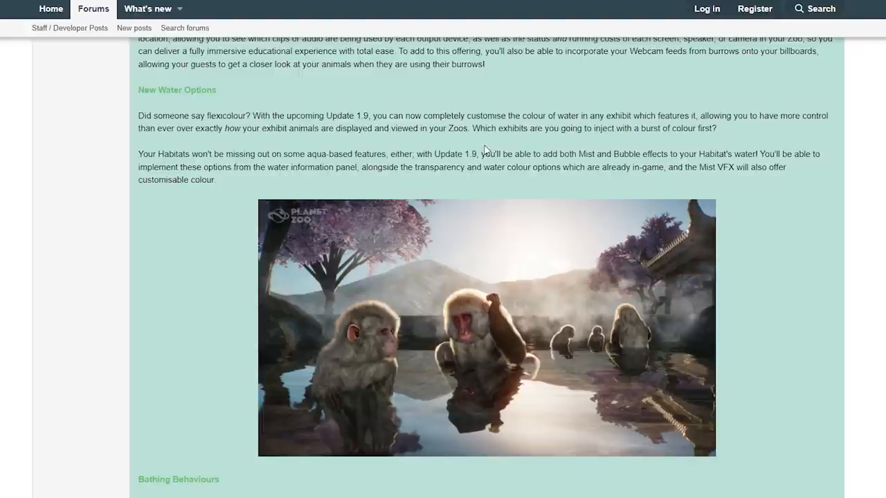
mouse_move(237, 181)
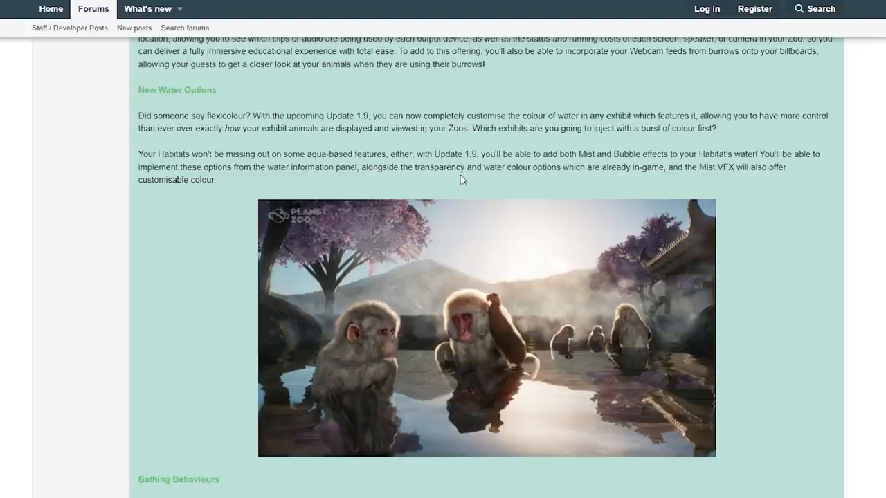
mouse_move(478, 180)
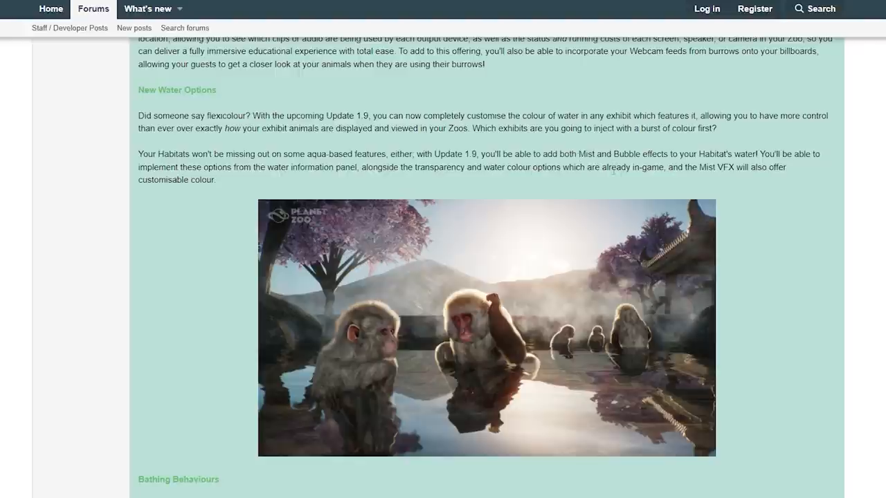
mouse_move(325, 178)
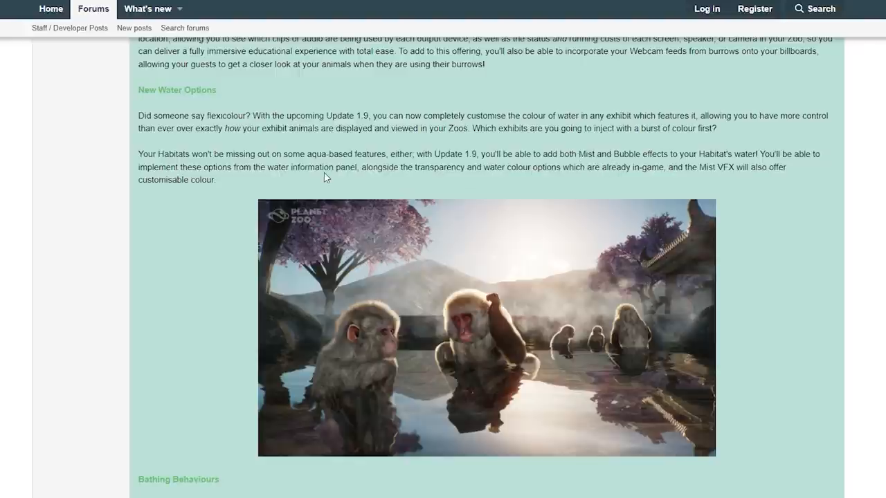
mouse_move(370, 184)
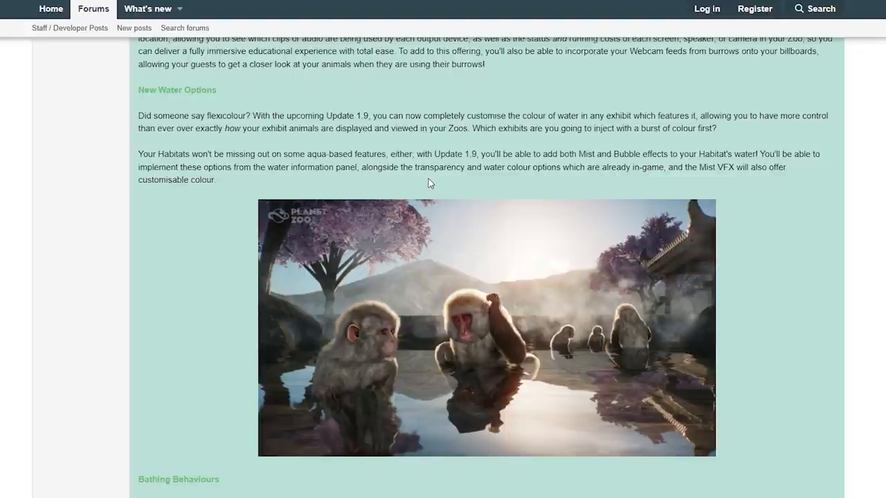
mouse_move(238, 229)
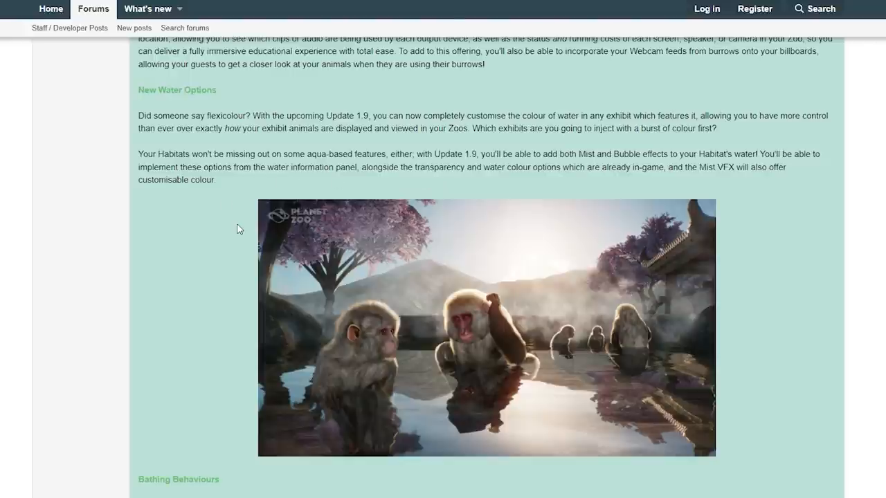
mouse_move(515, 207)
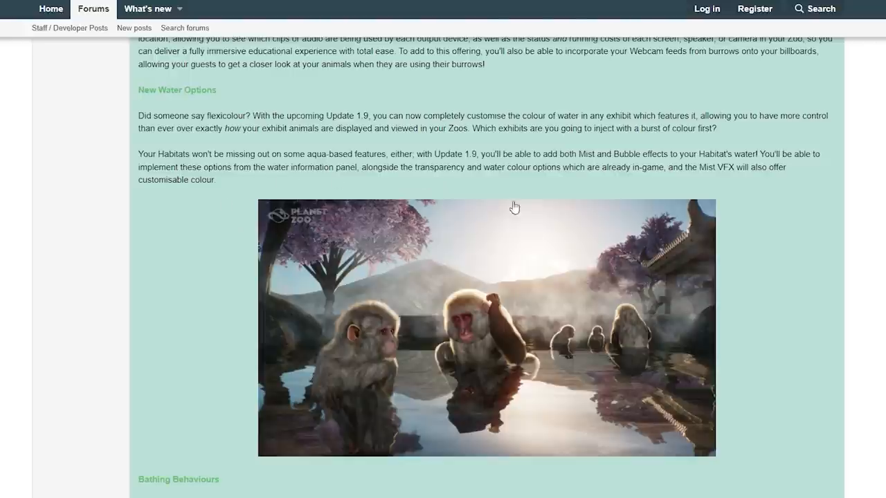
scroll("down", 3)
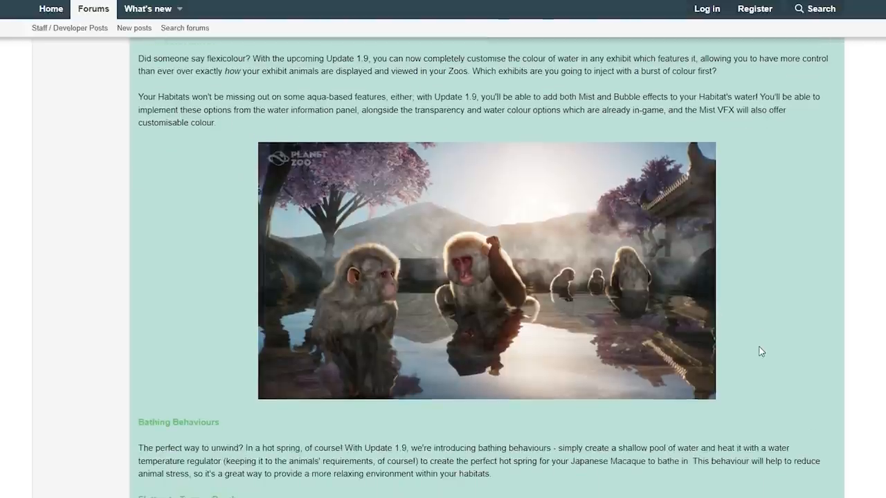
scroll("down", 3)
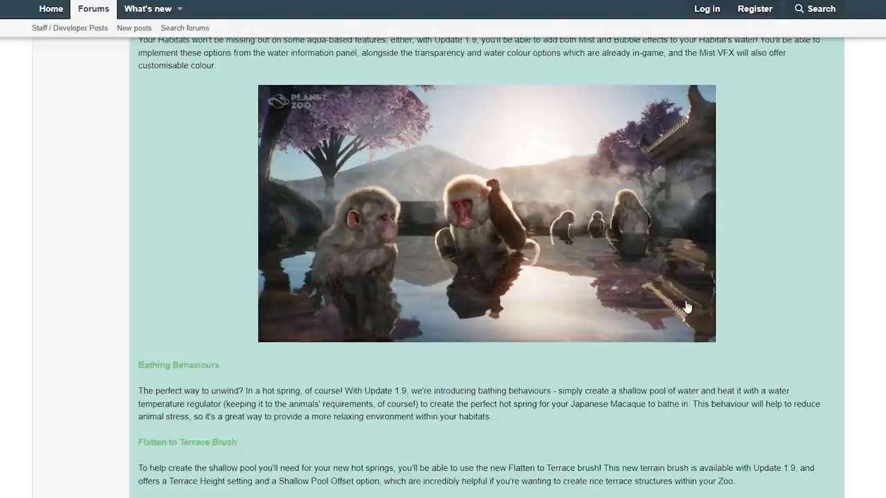
mouse_move(735, 290)
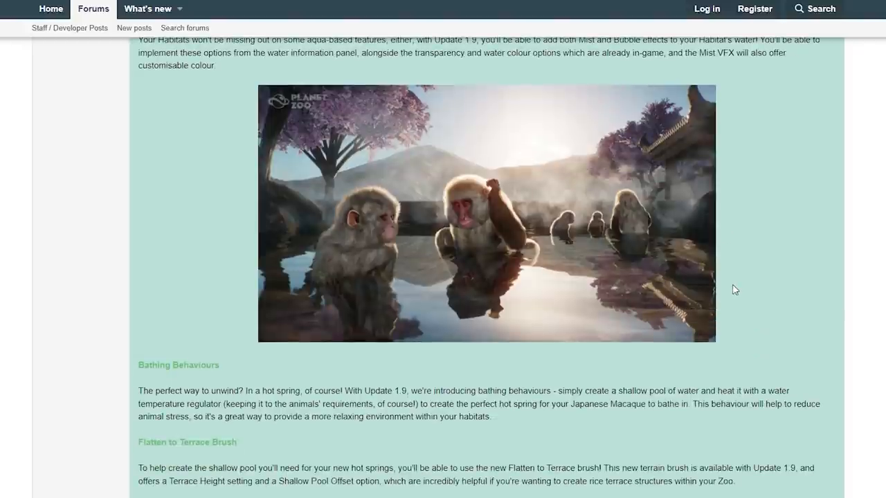
scroll("down", 3)
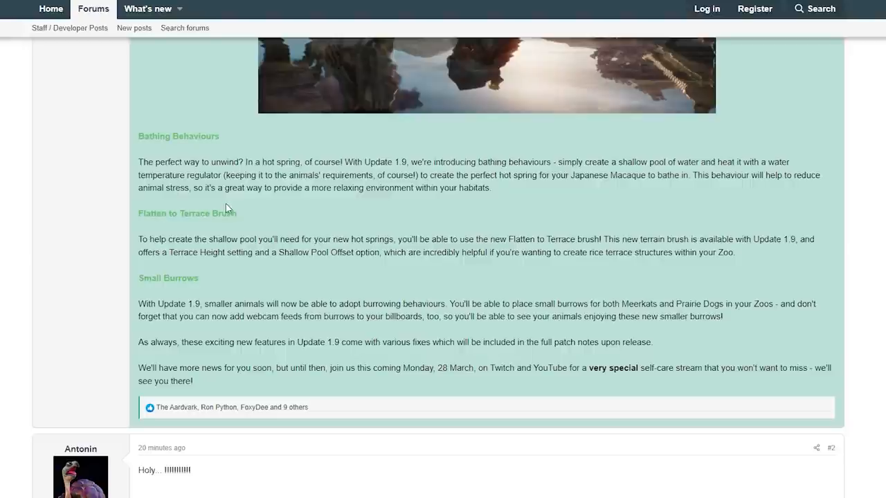
mouse_move(269, 211)
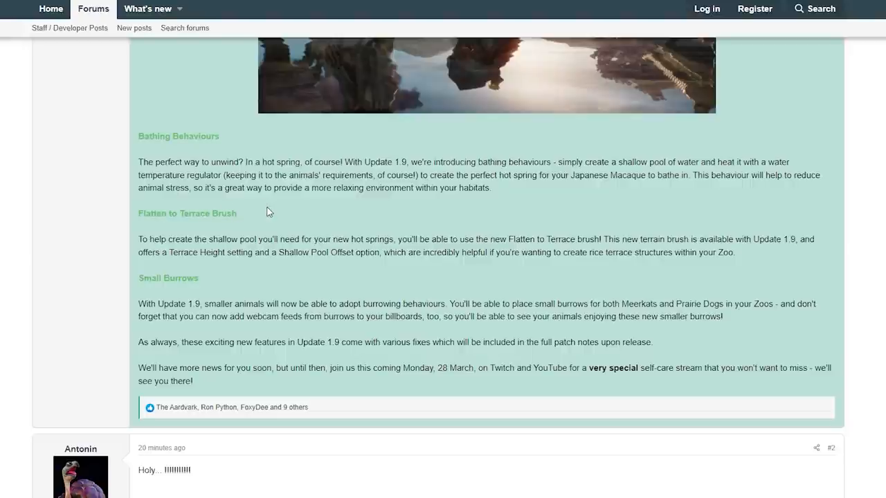
mouse_move(271, 214)
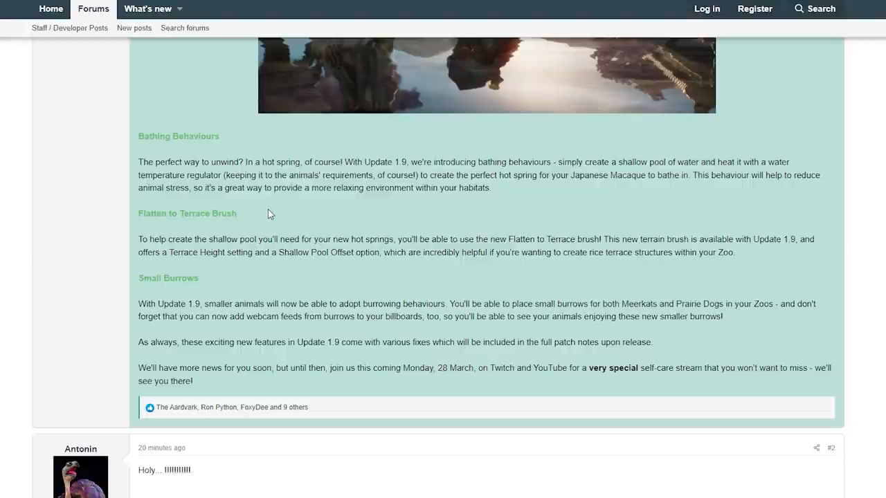
mouse_move(440, 209)
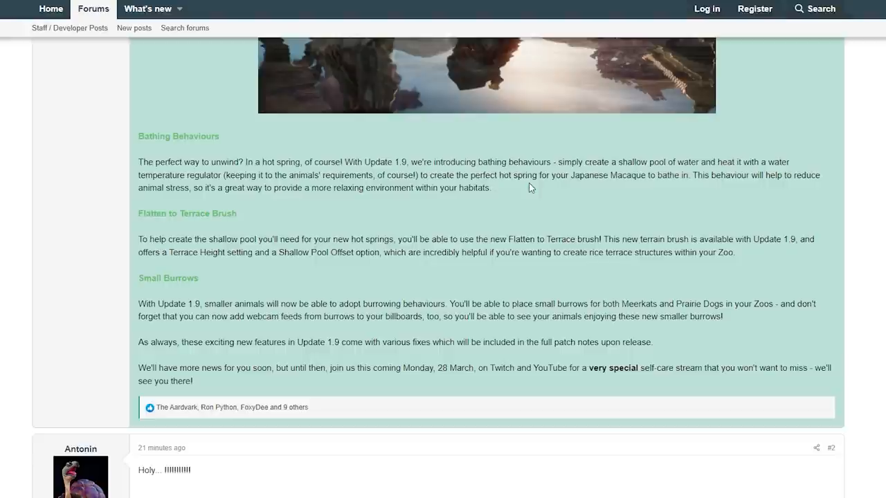
mouse_move(534, 189)
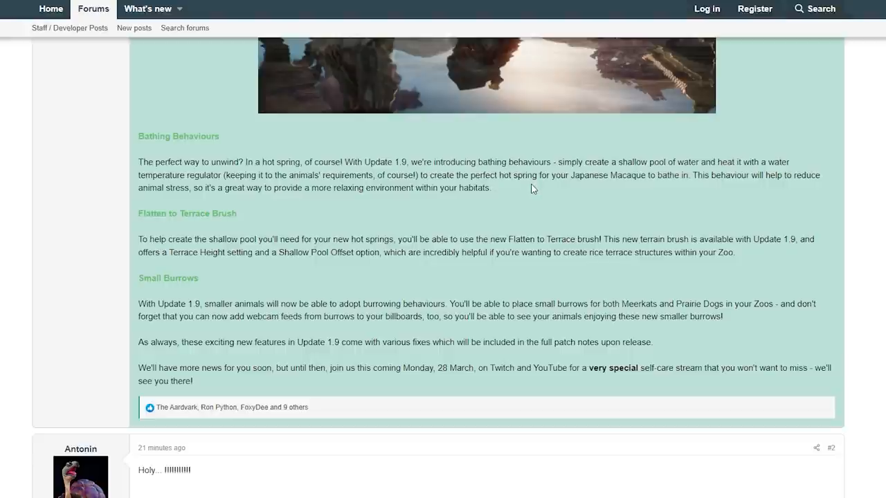
mouse_move(540, 193)
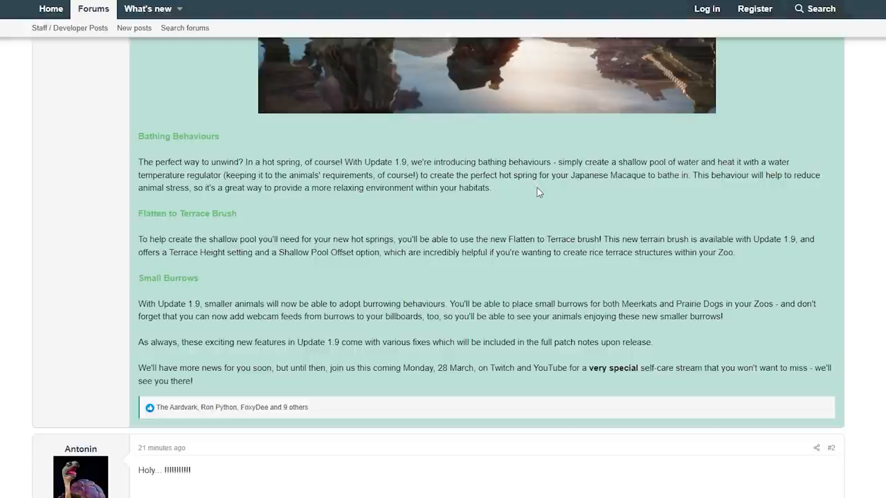
mouse_move(543, 192)
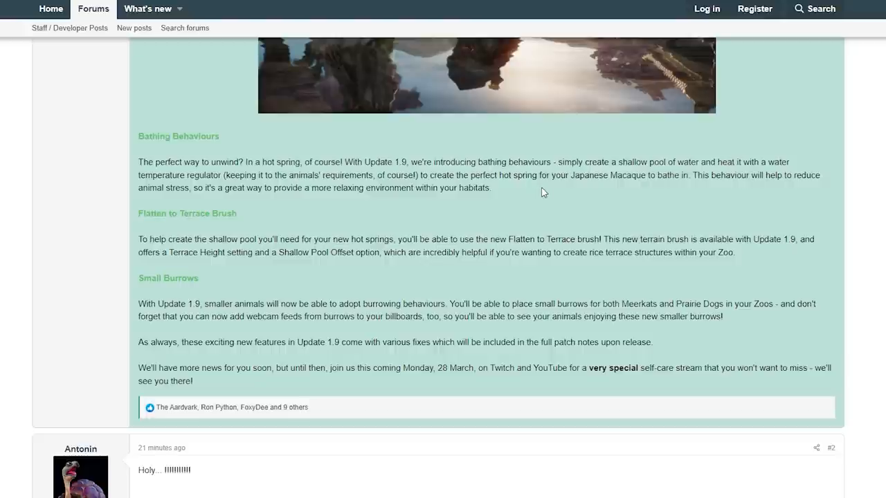
mouse_move(549, 197)
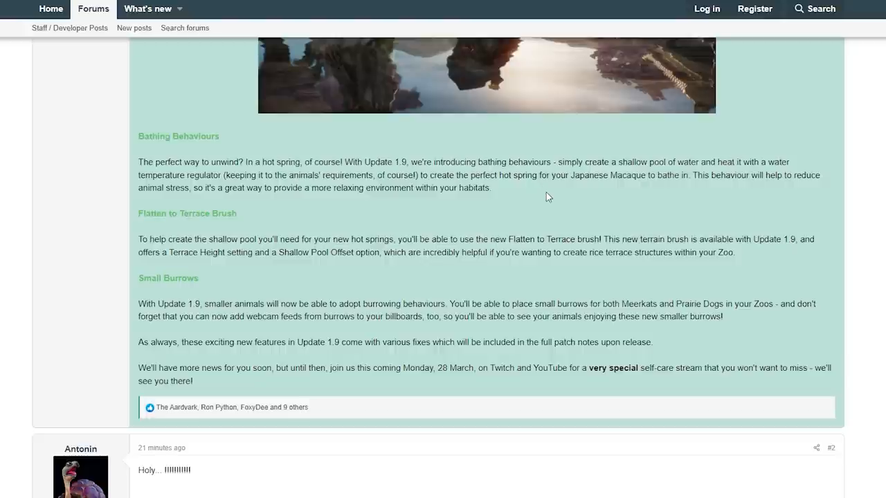
mouse_move(568, 201)
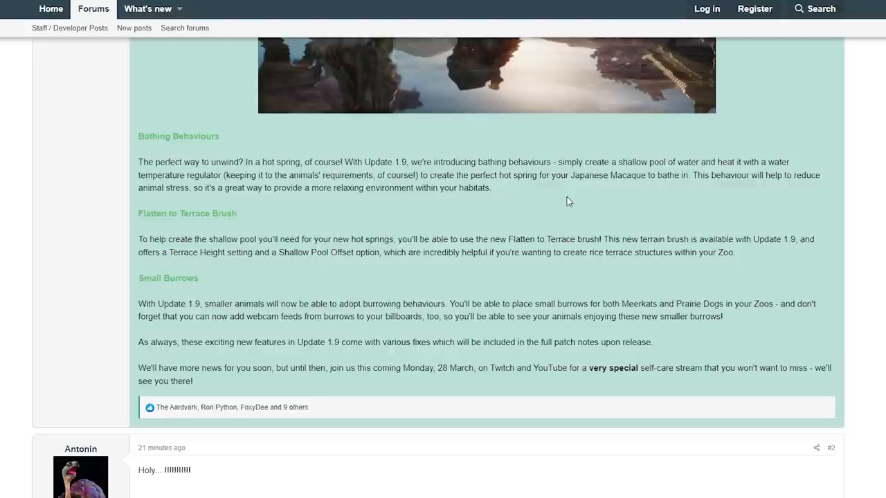
mouse_move(426, 234)
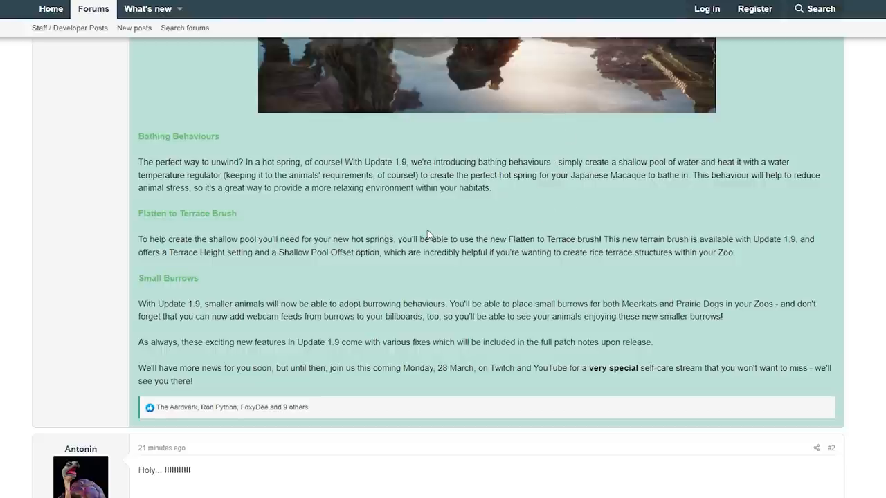
mouse_move(225, 229)
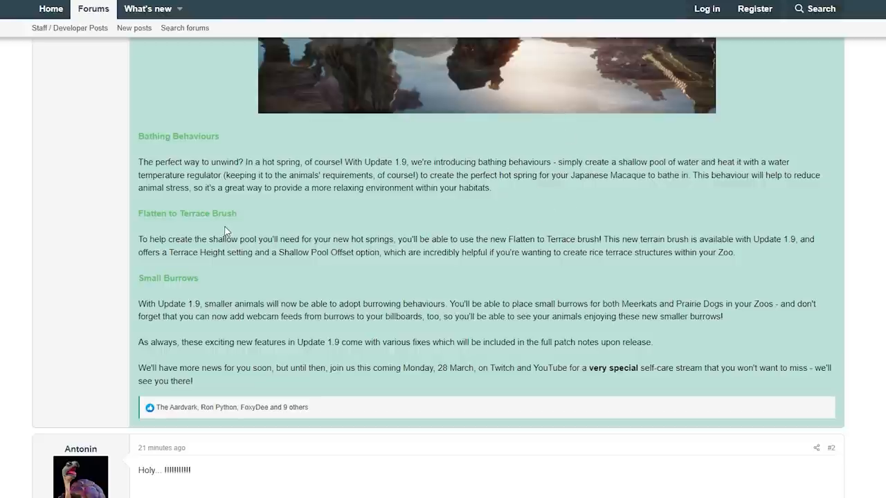
mouse_move(249, 229)
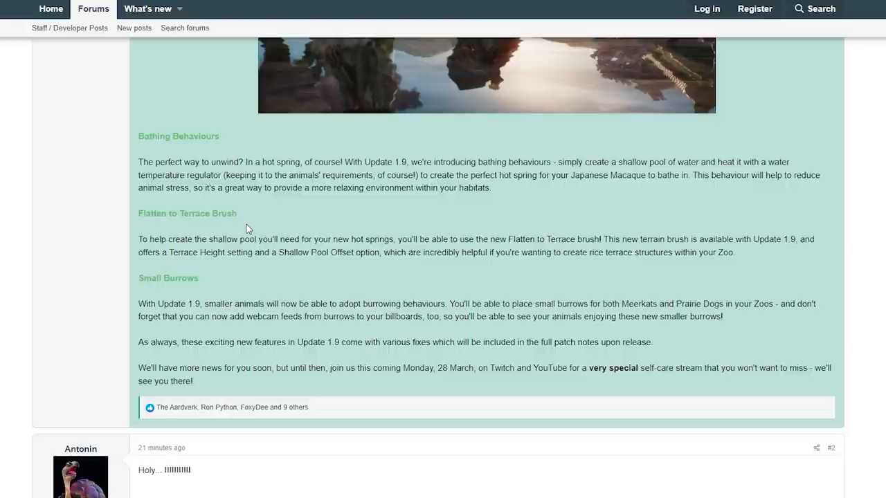
mouse_move(451, 259)
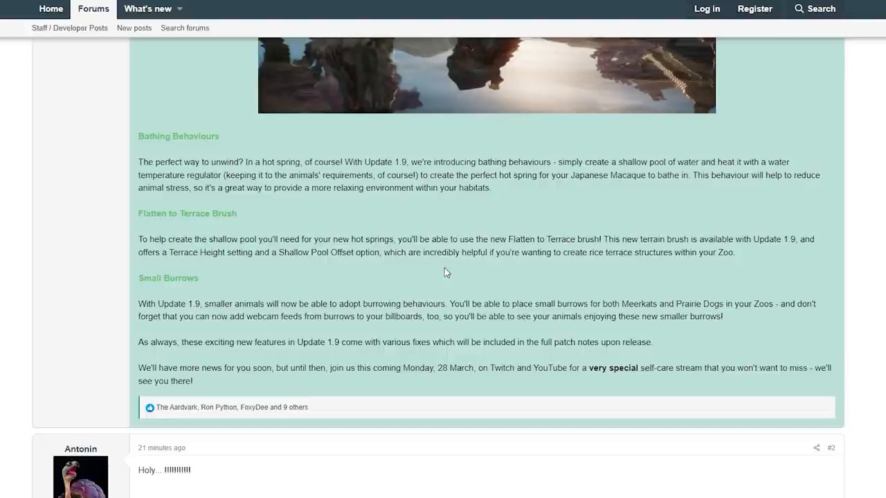
mouse_move(233, 276)
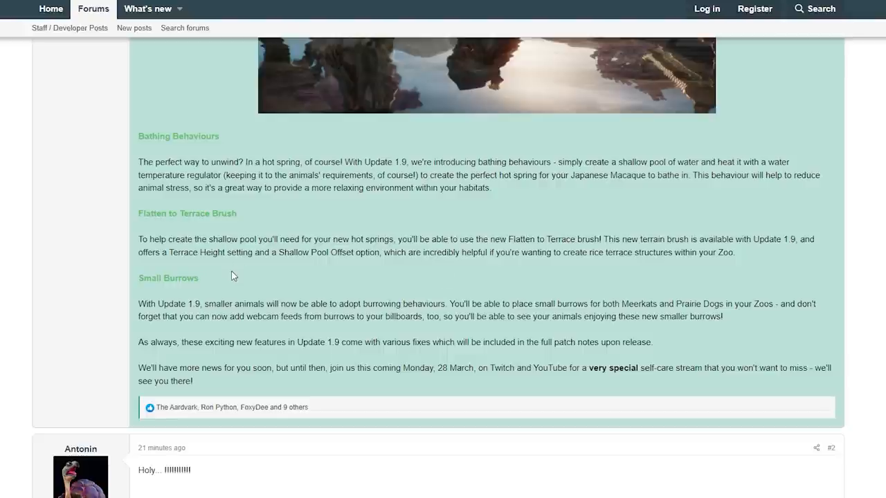
mouse_move(384, 268)
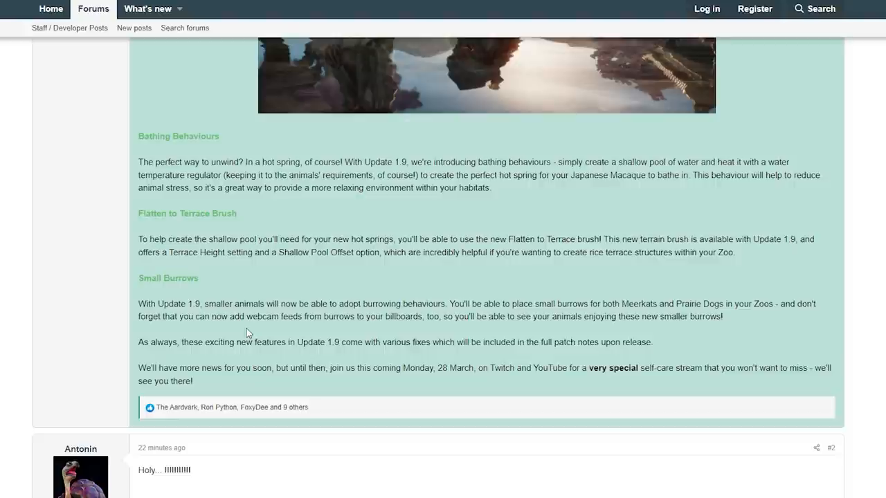
mouse_move(269, 339)
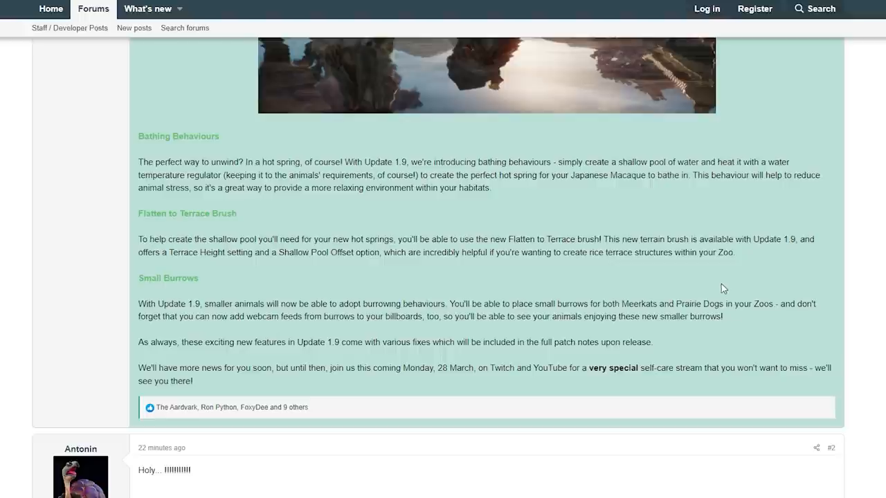
mouse_move(714, 301)
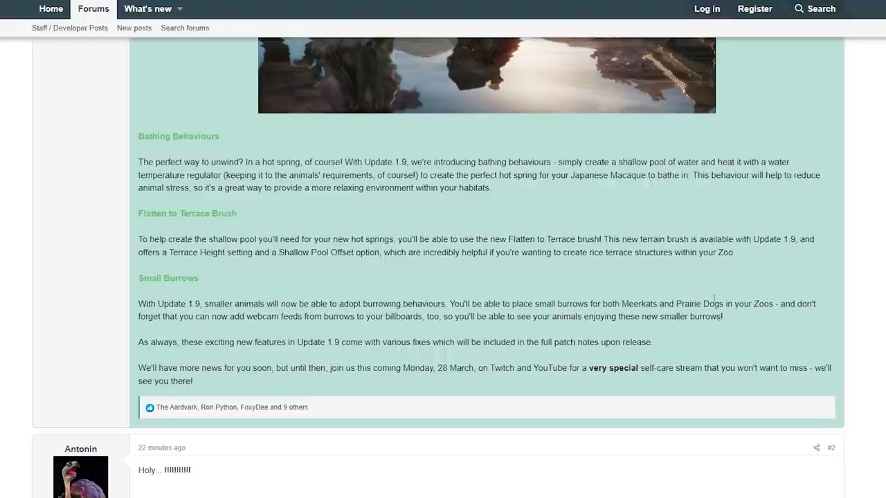
mouse_move(745, 315)
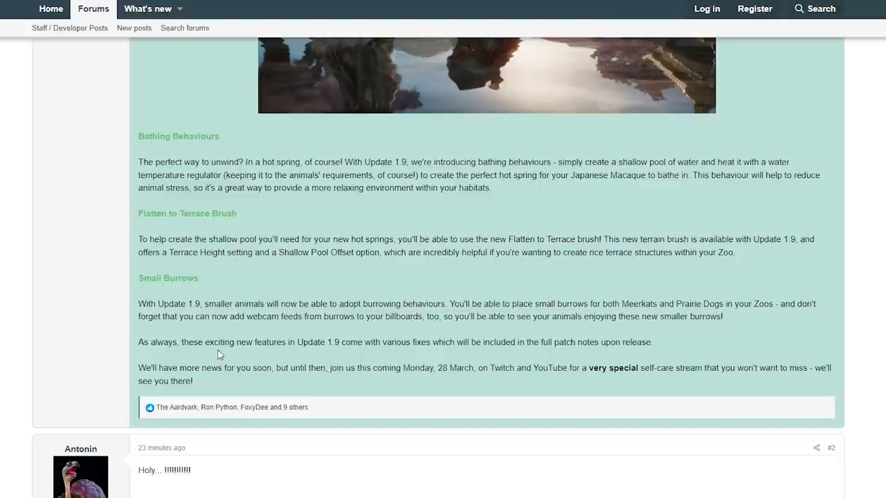
mouse_move(389, 354)
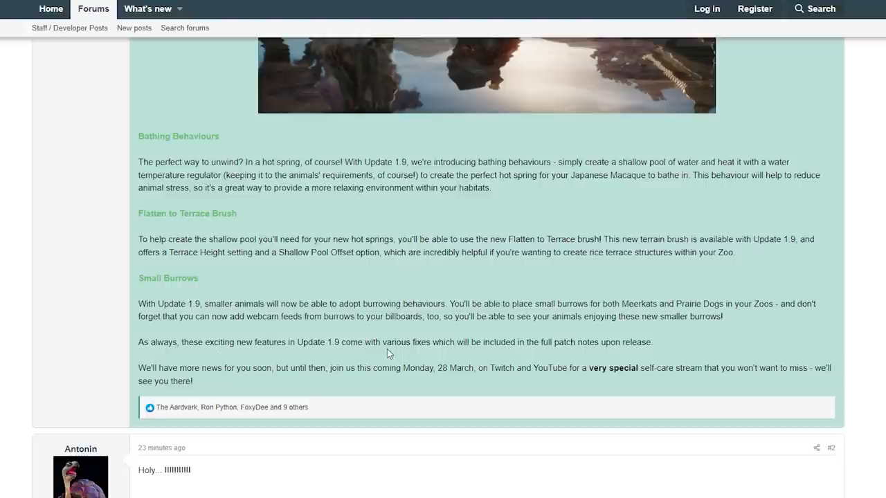
mouse_move(490, 359)
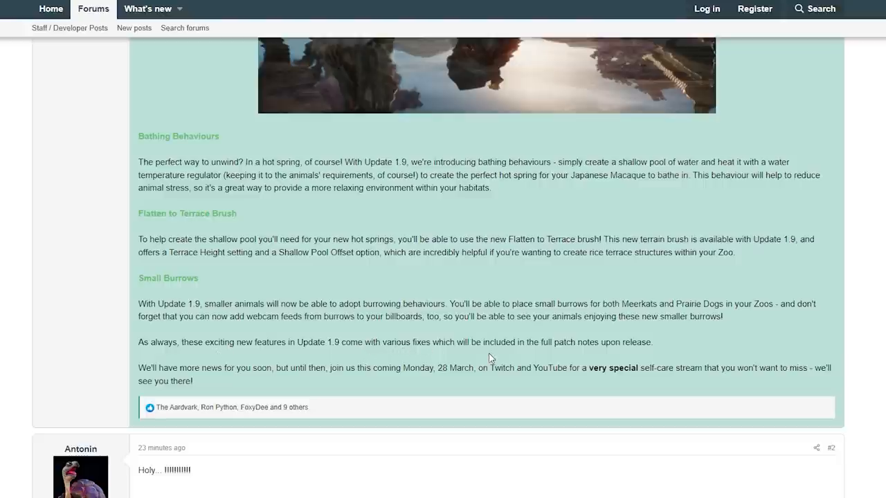
mouse_move(267, 388)
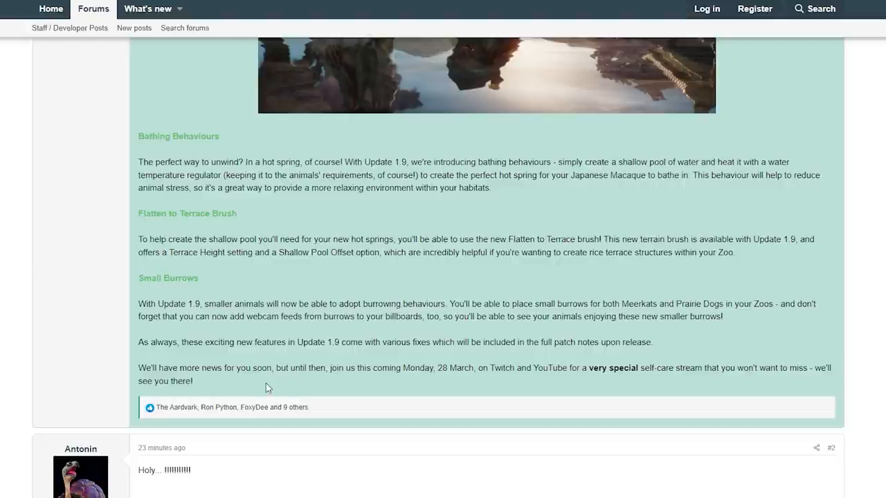
mouse_move(295, 388)
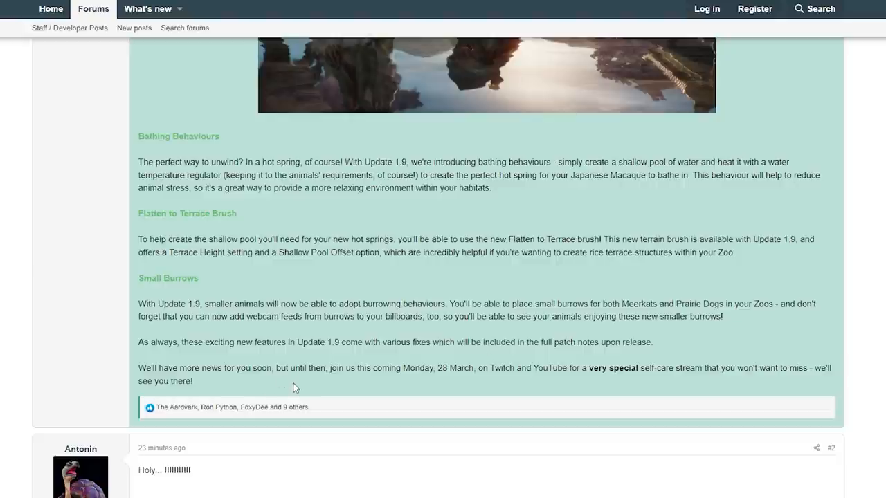
mouse_move(450, 384)
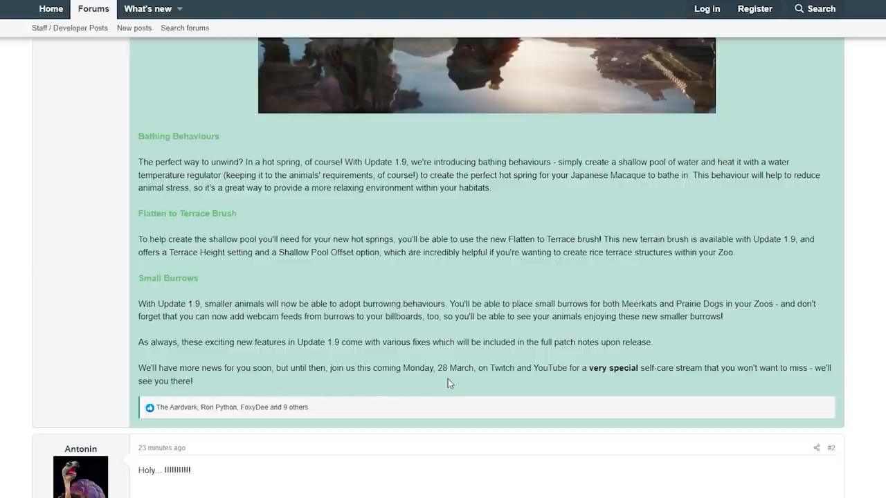
mouse_move(527, 387)
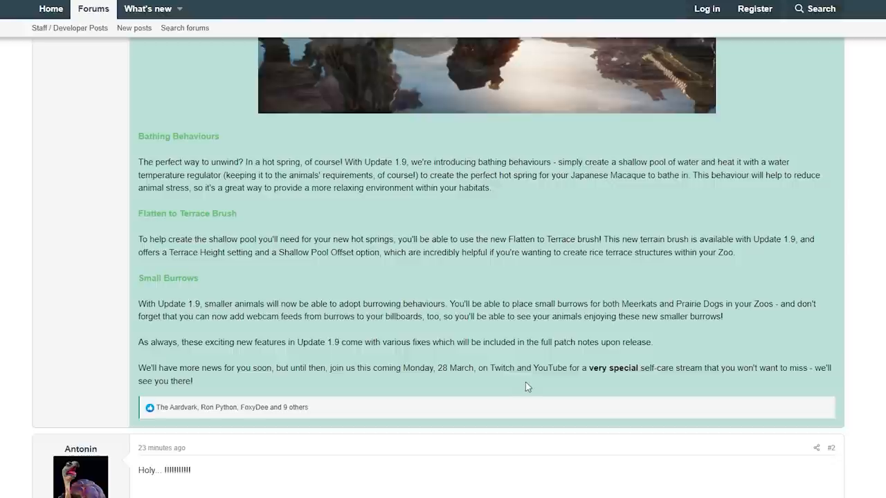
mouse_move(532, 386)
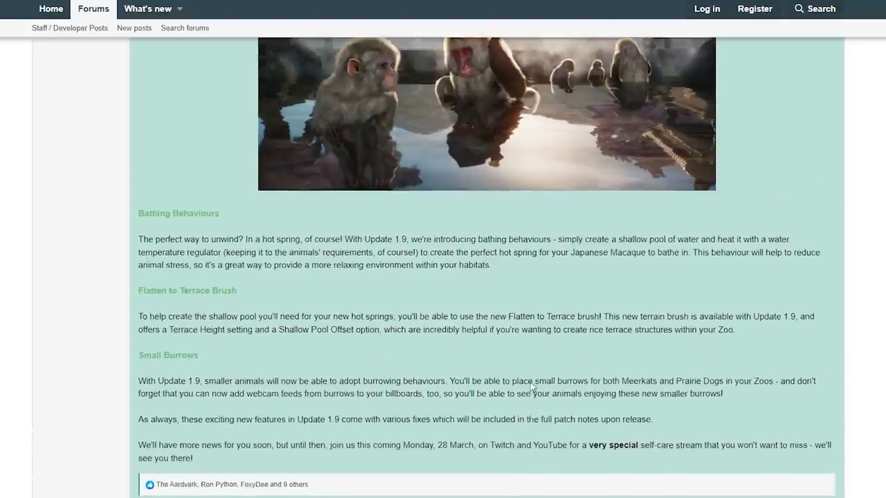
scroll("up", 3)
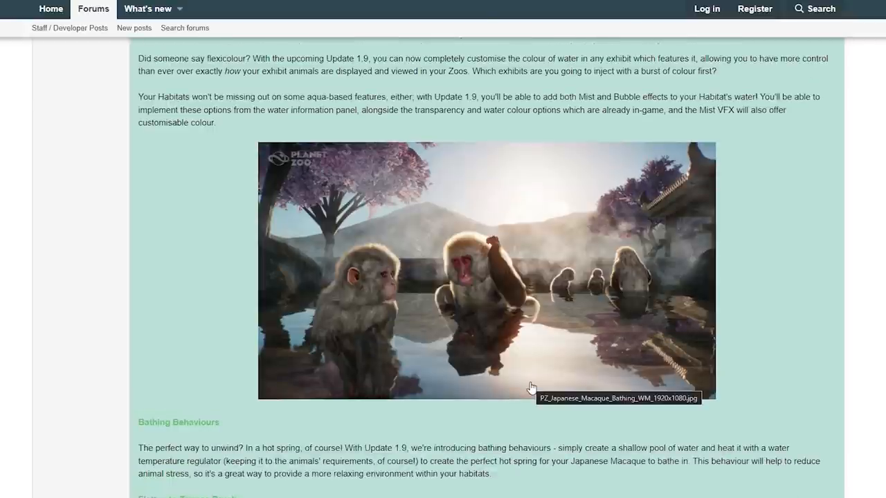
mouse_move(540, 435)
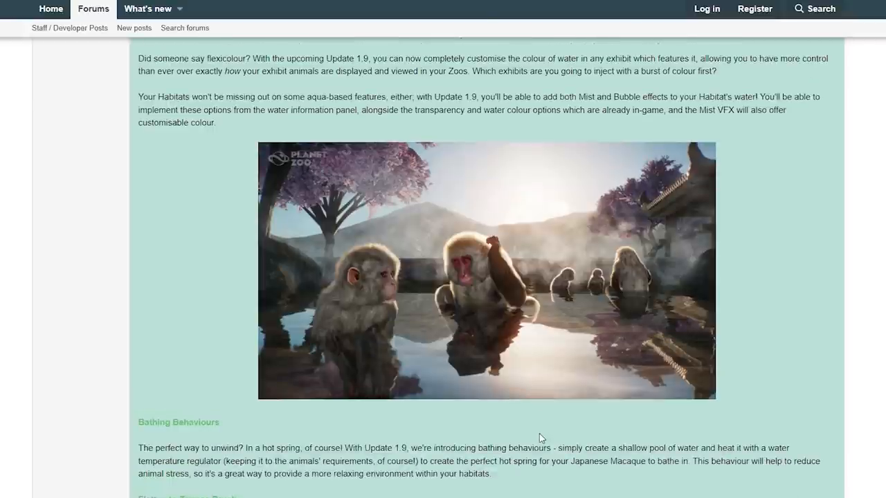